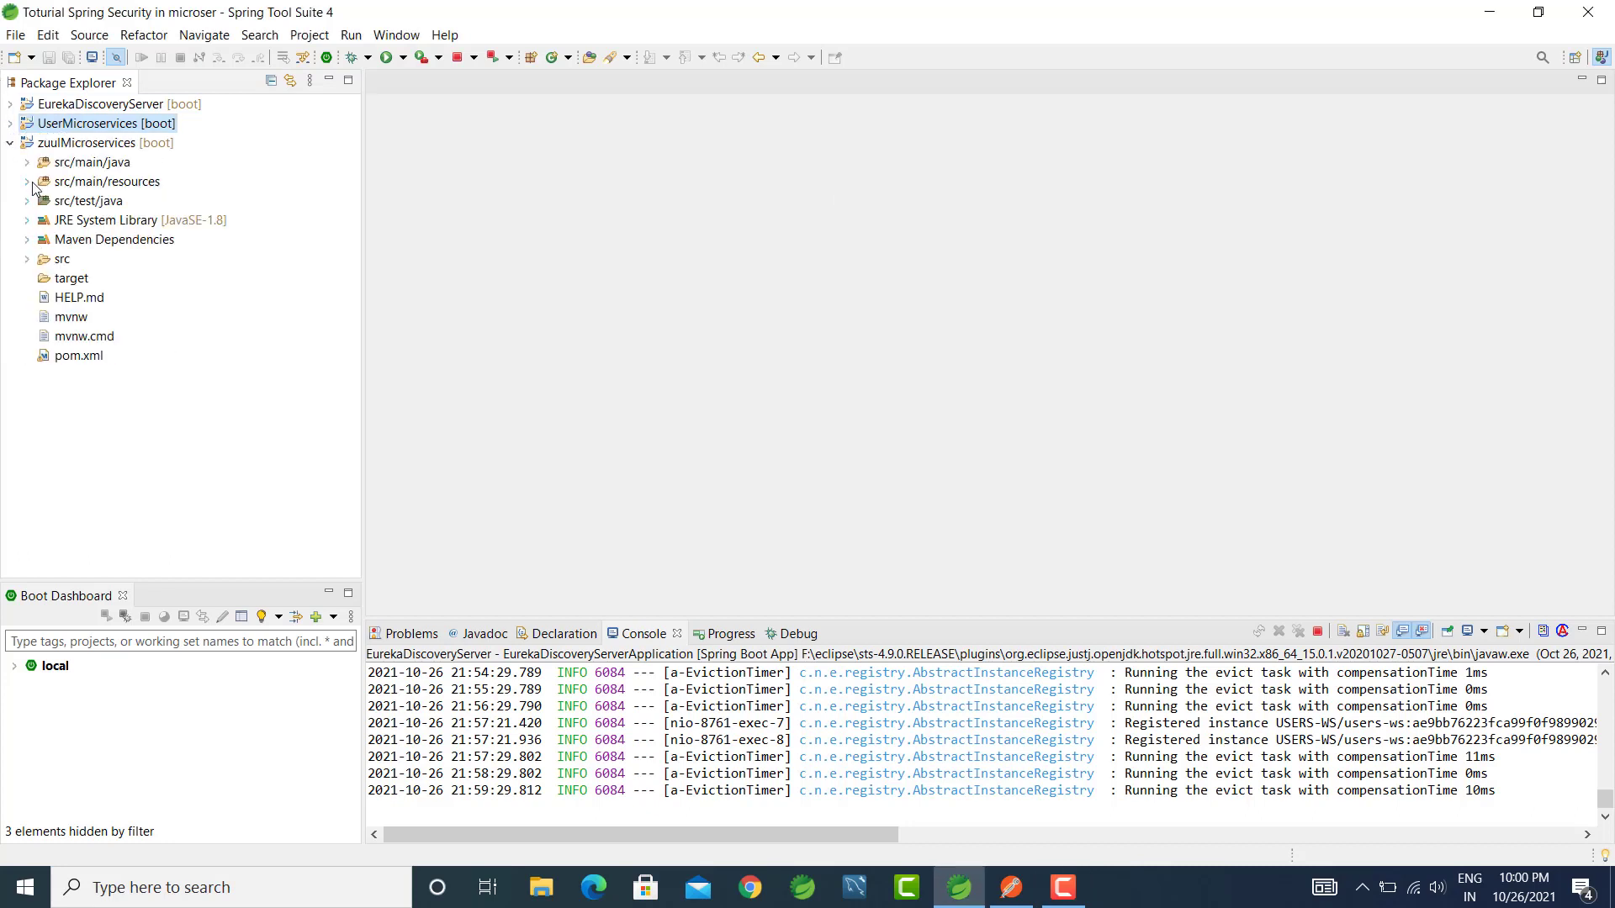
Expand zuulMicroservices to com.example.springsecurity.security and select AuthorizationFilter.java.
left_click(26, 162)
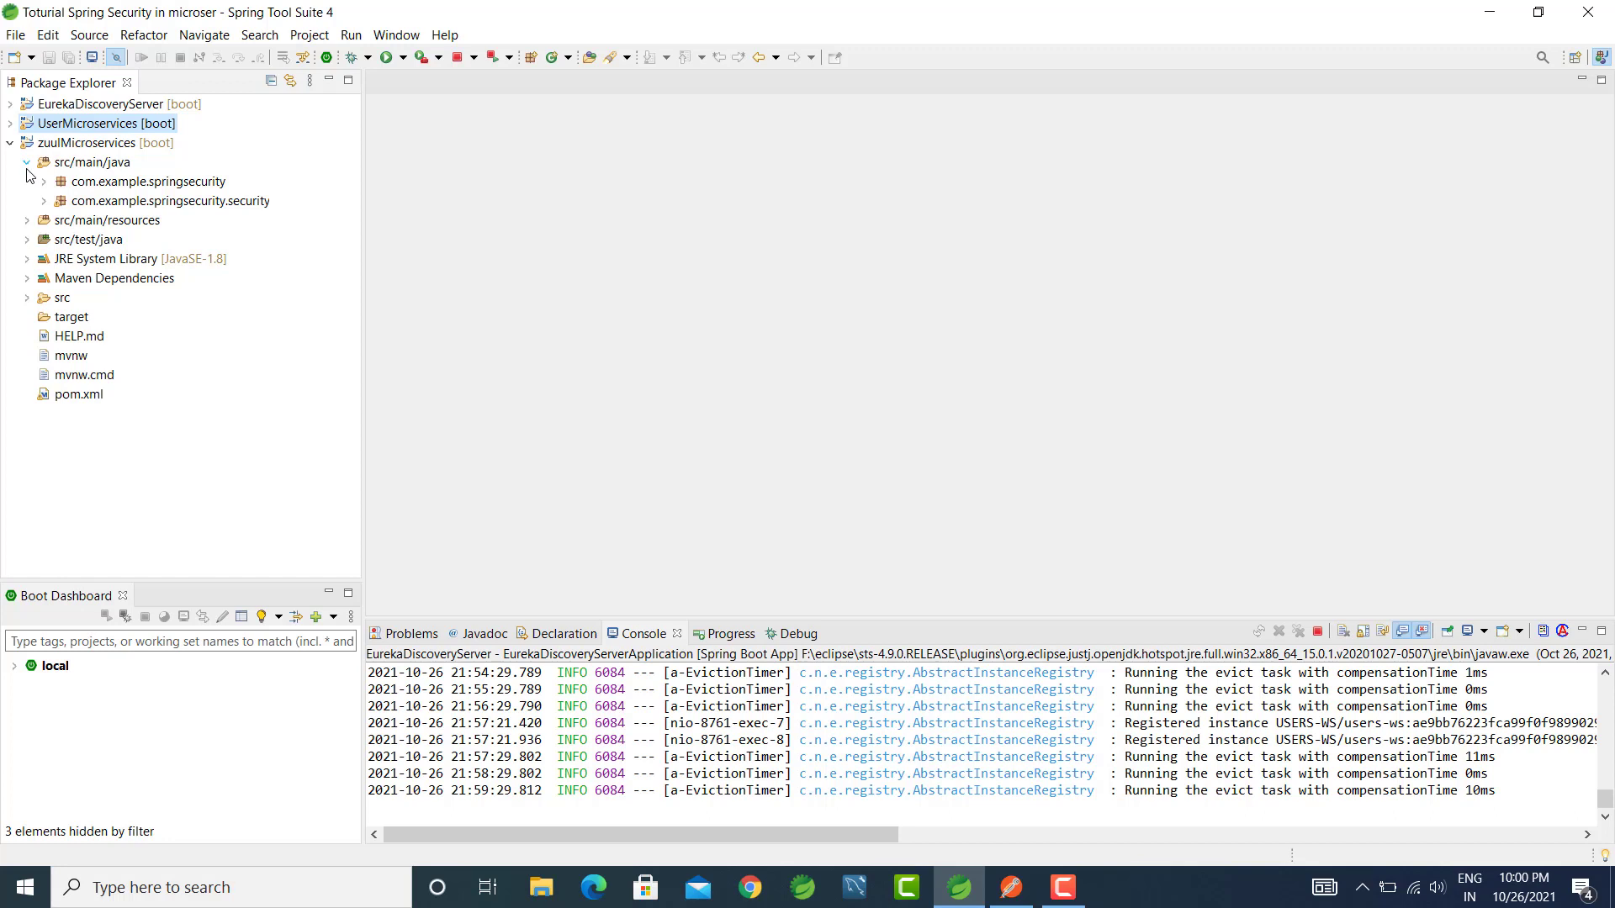
left_click(48, 200)
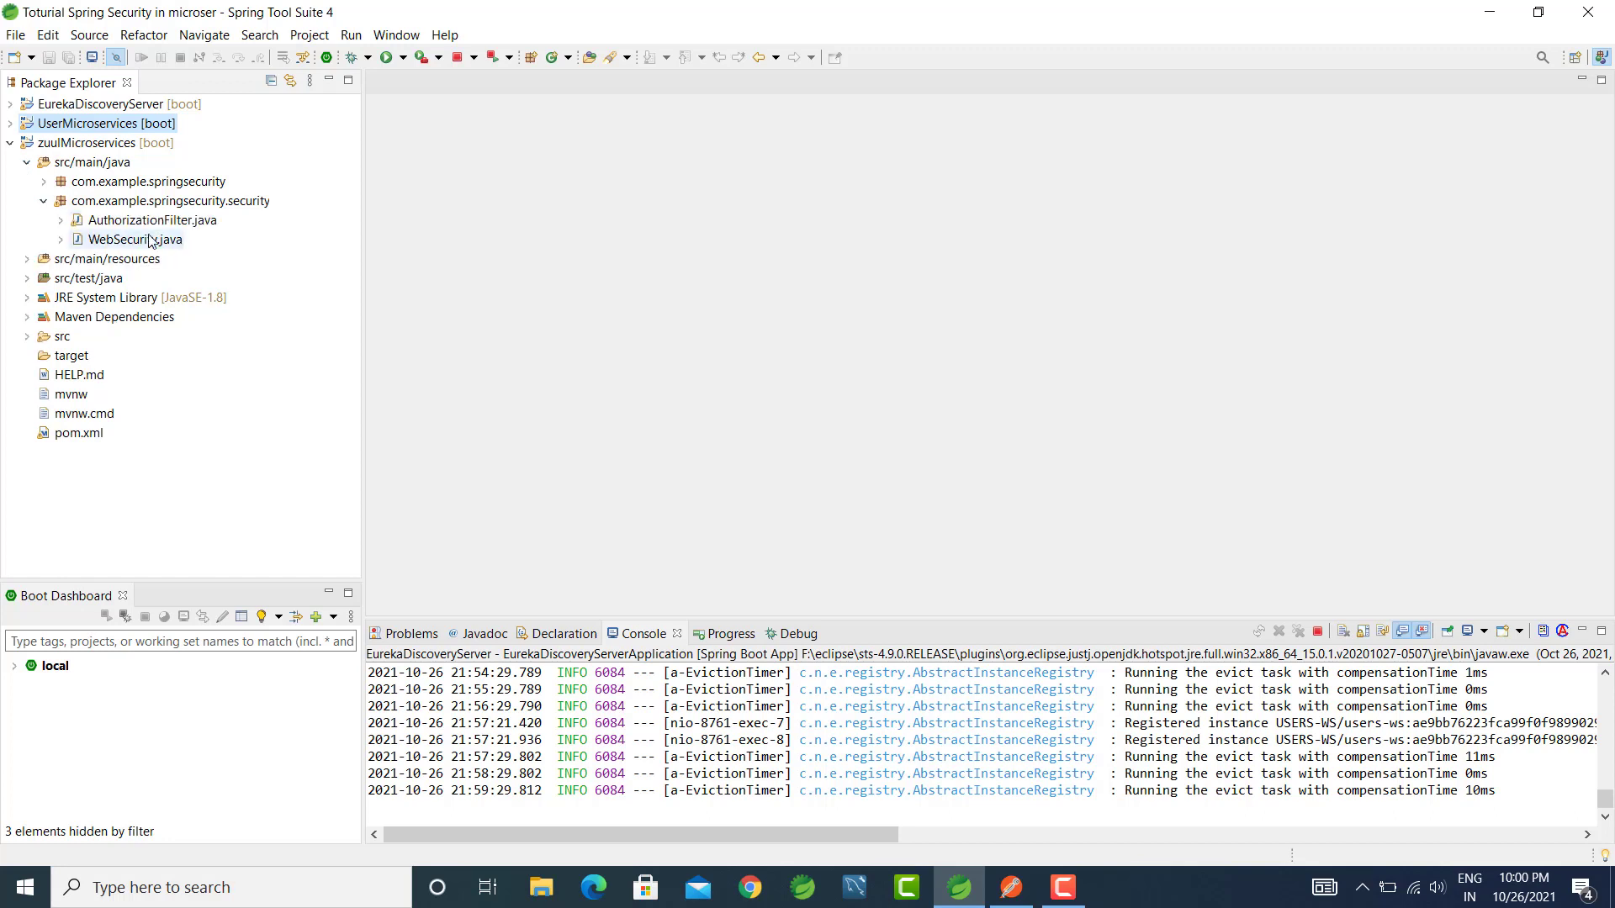
left_click(118, 219)
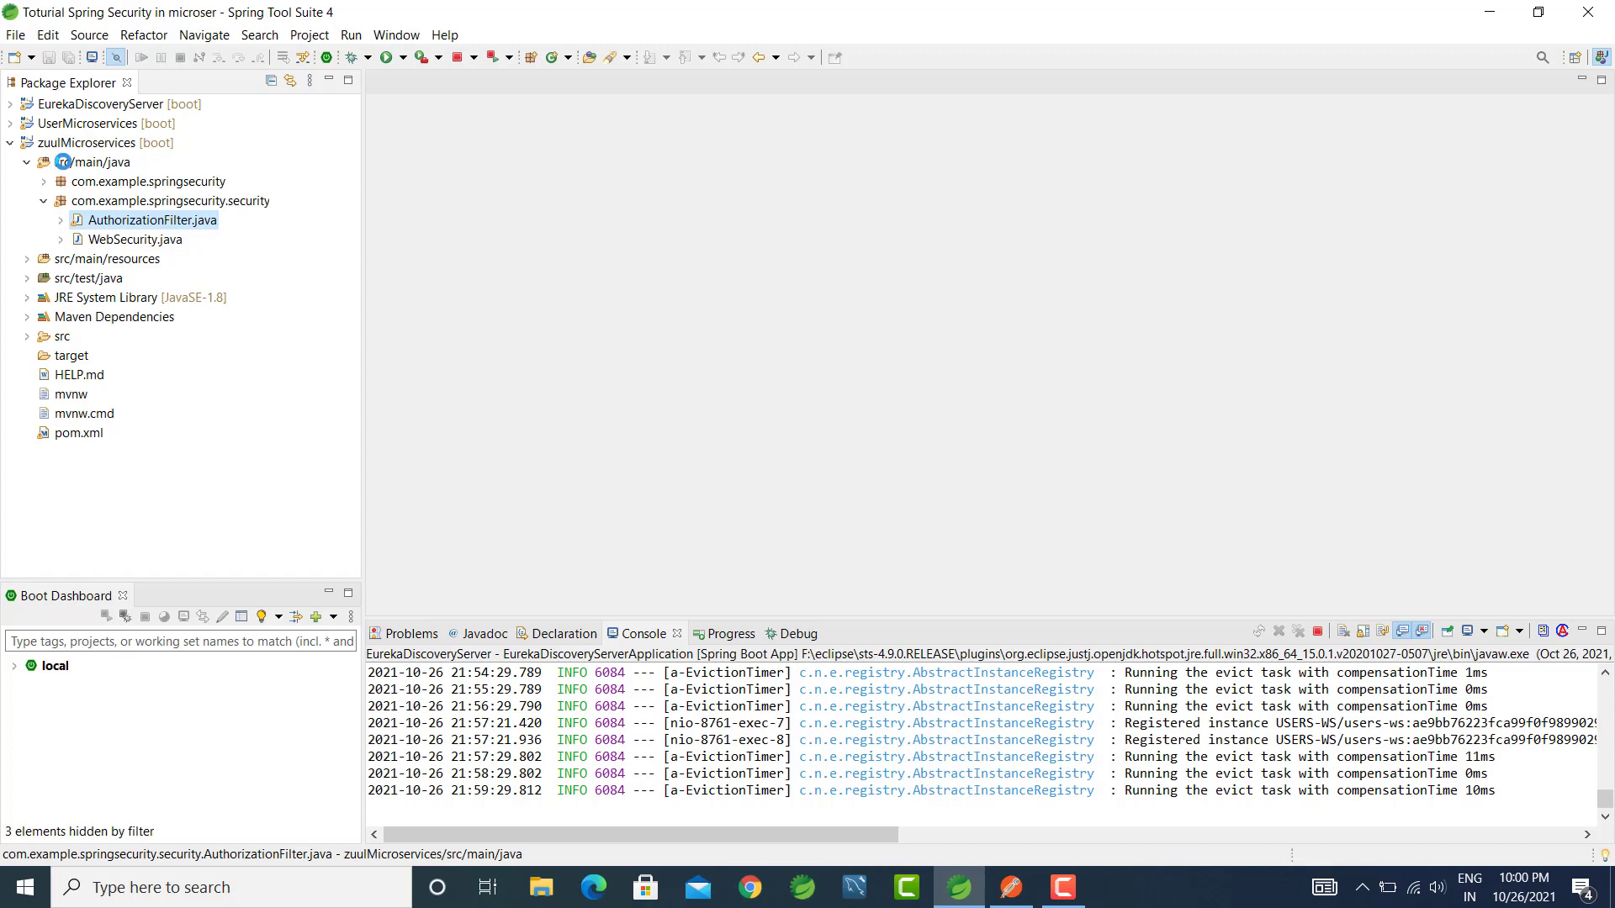
Open AuthorizationFilter.java and scroll through its doFilterInternal and getAuthentication breakpoints.
double_click(152, 220)
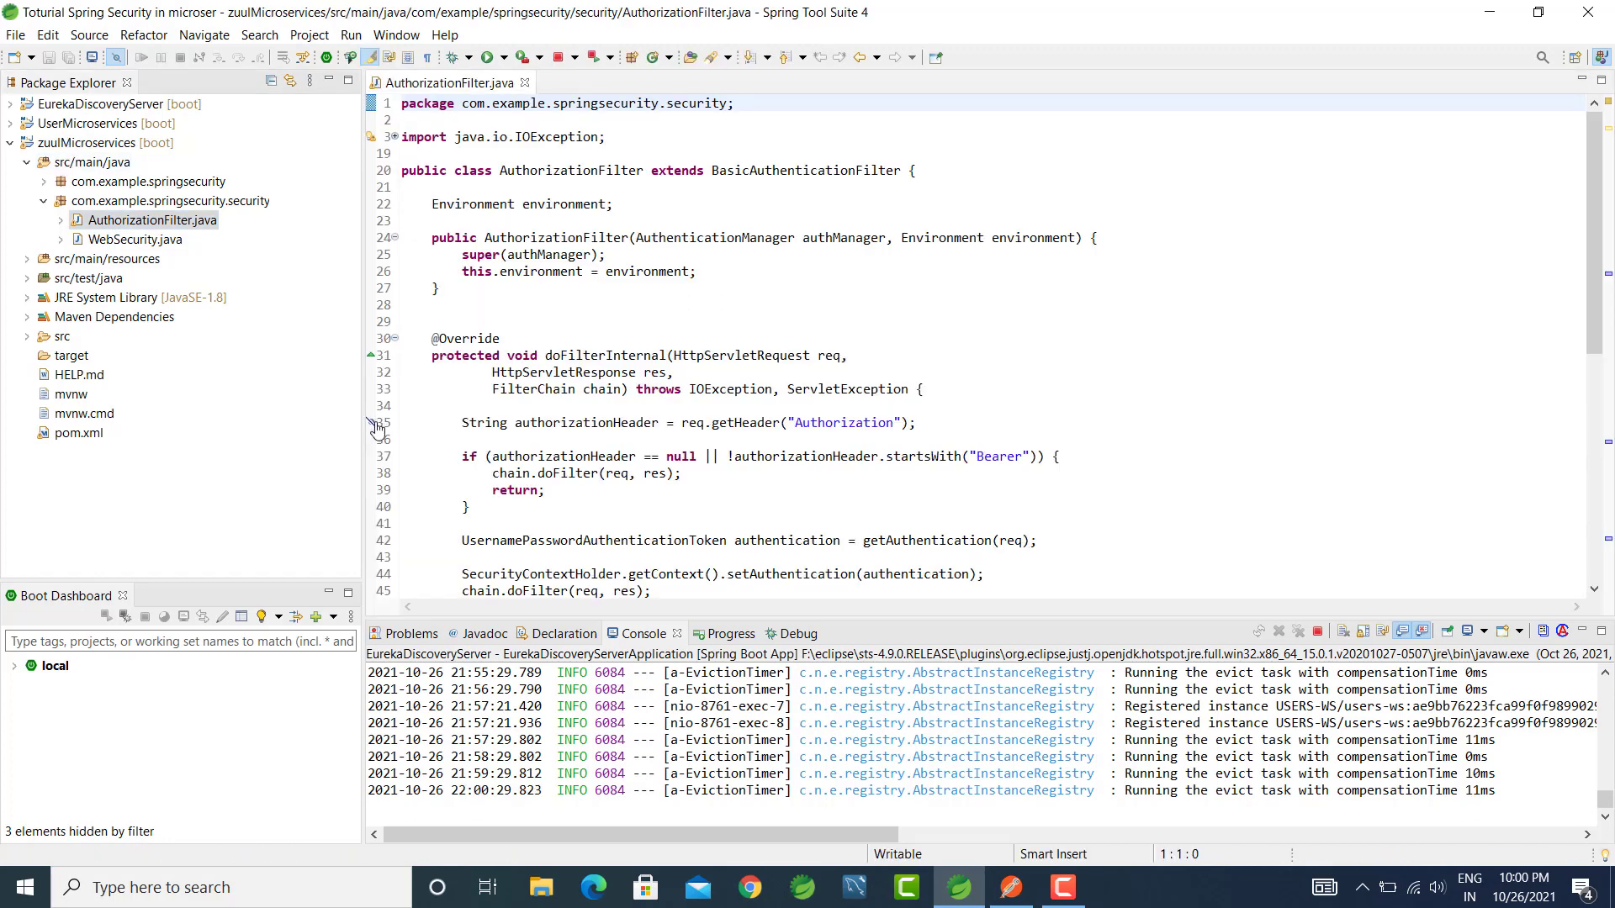
scroll("down", 3)
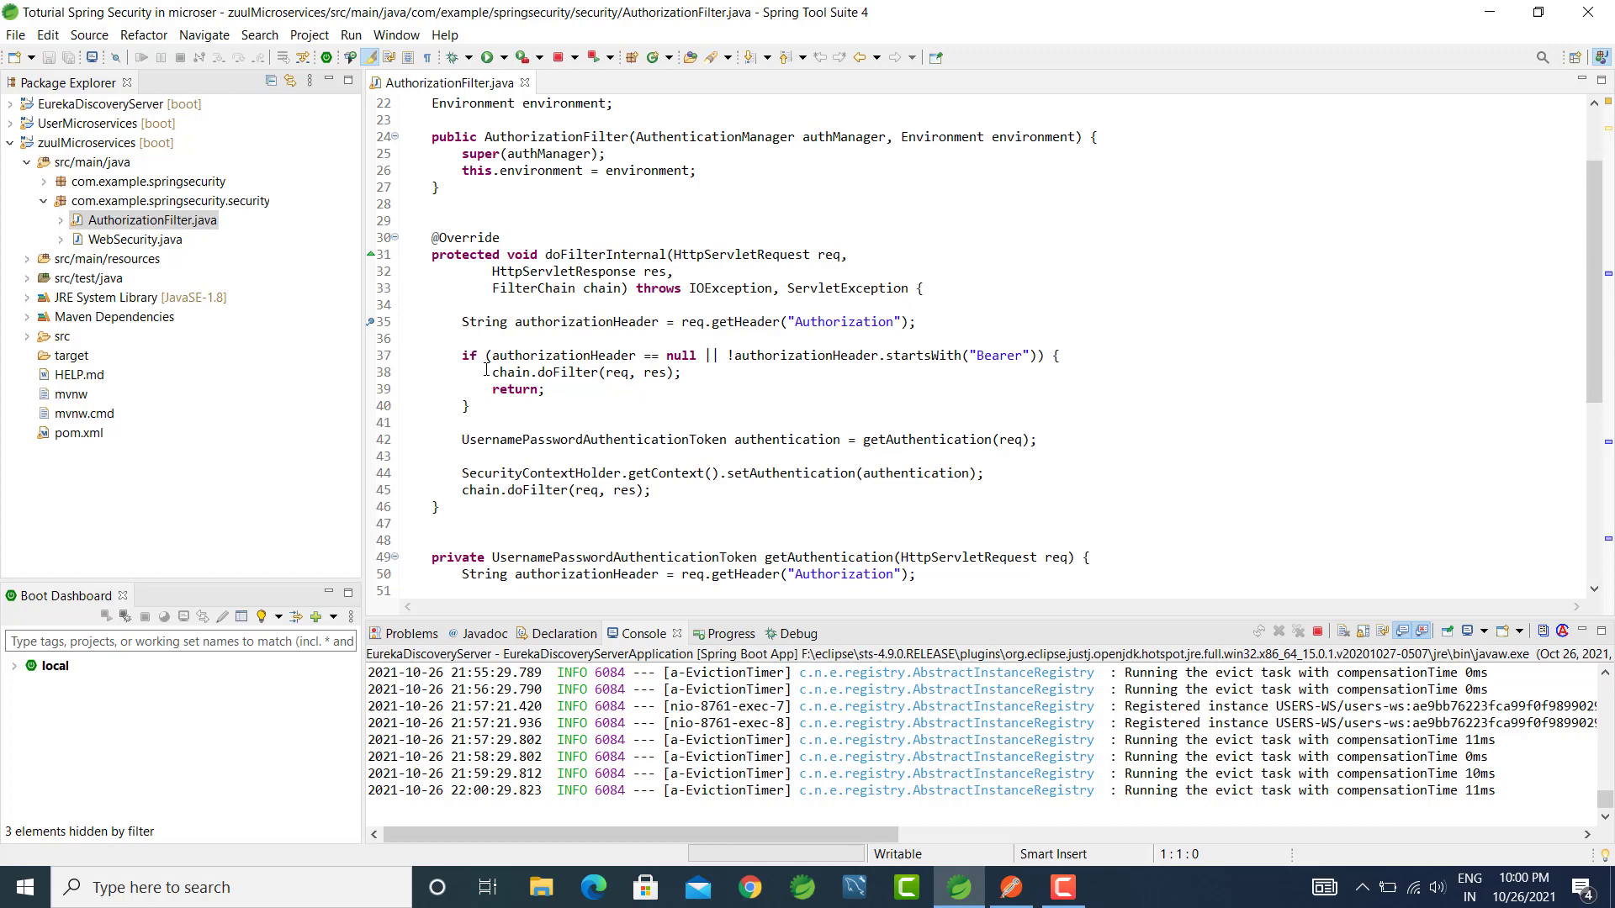
scroll("down", 3)
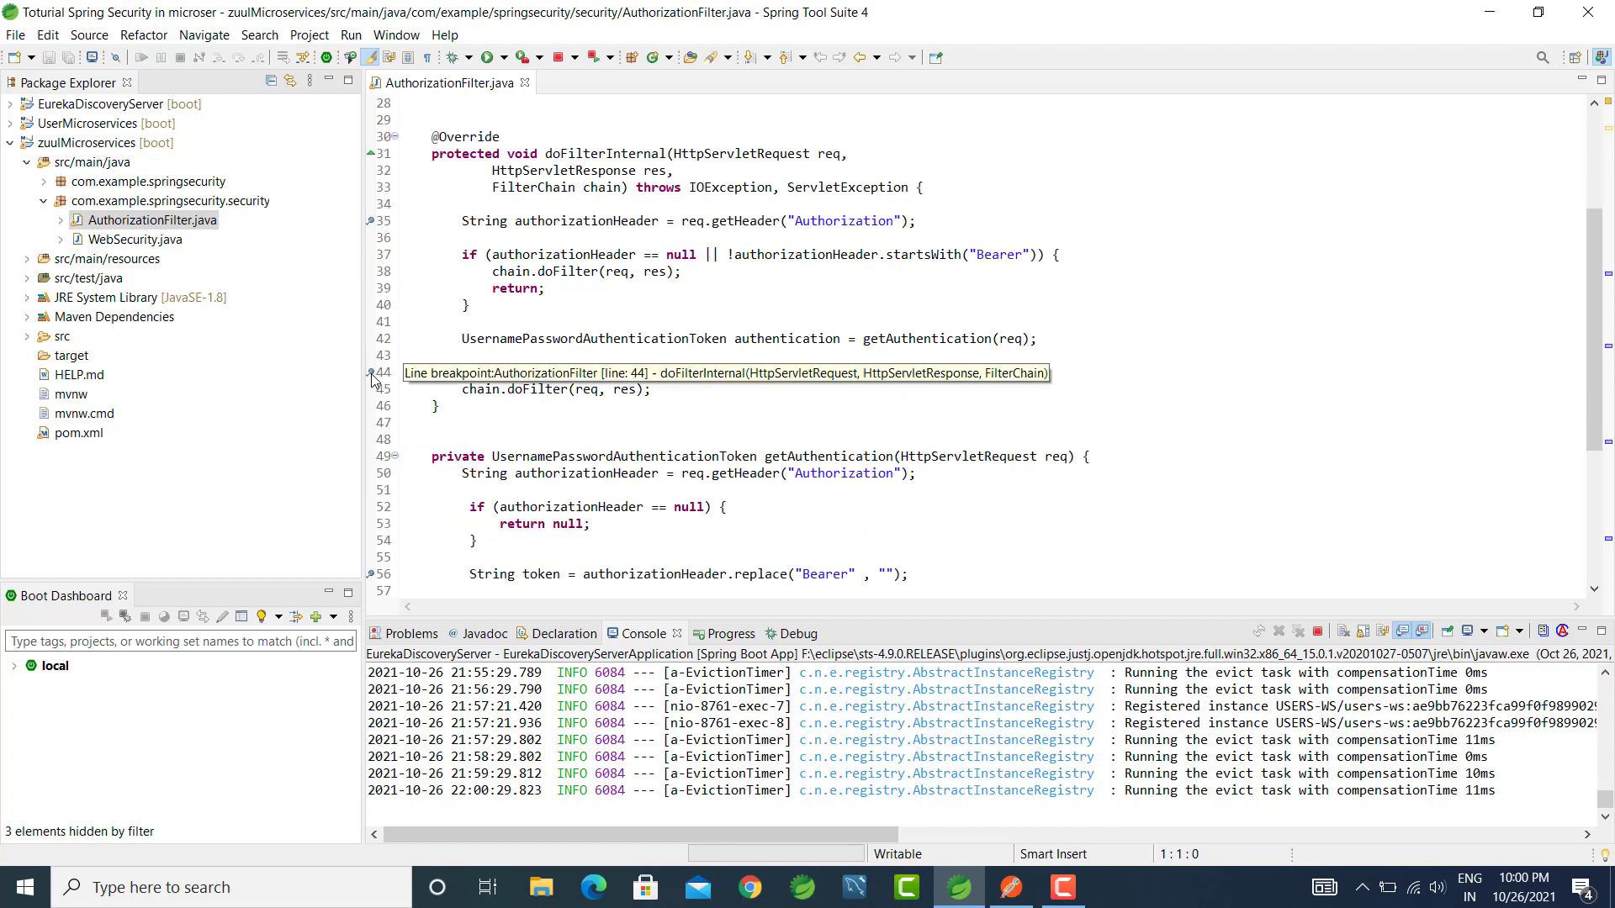
scroll("down", 3)
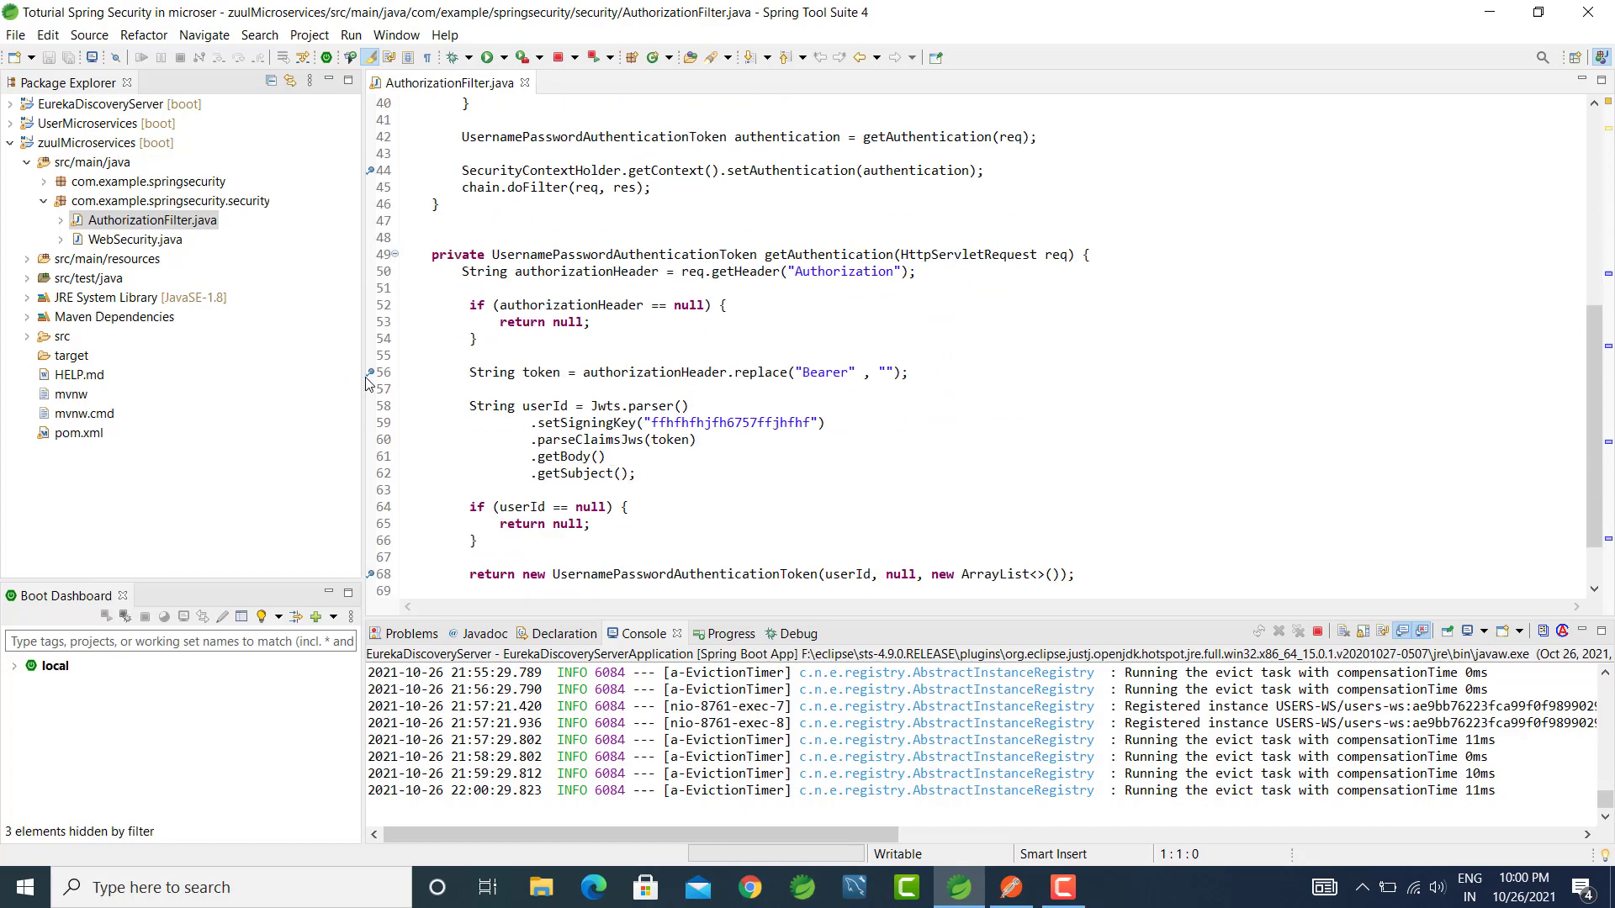
mouse_move(375, 384)
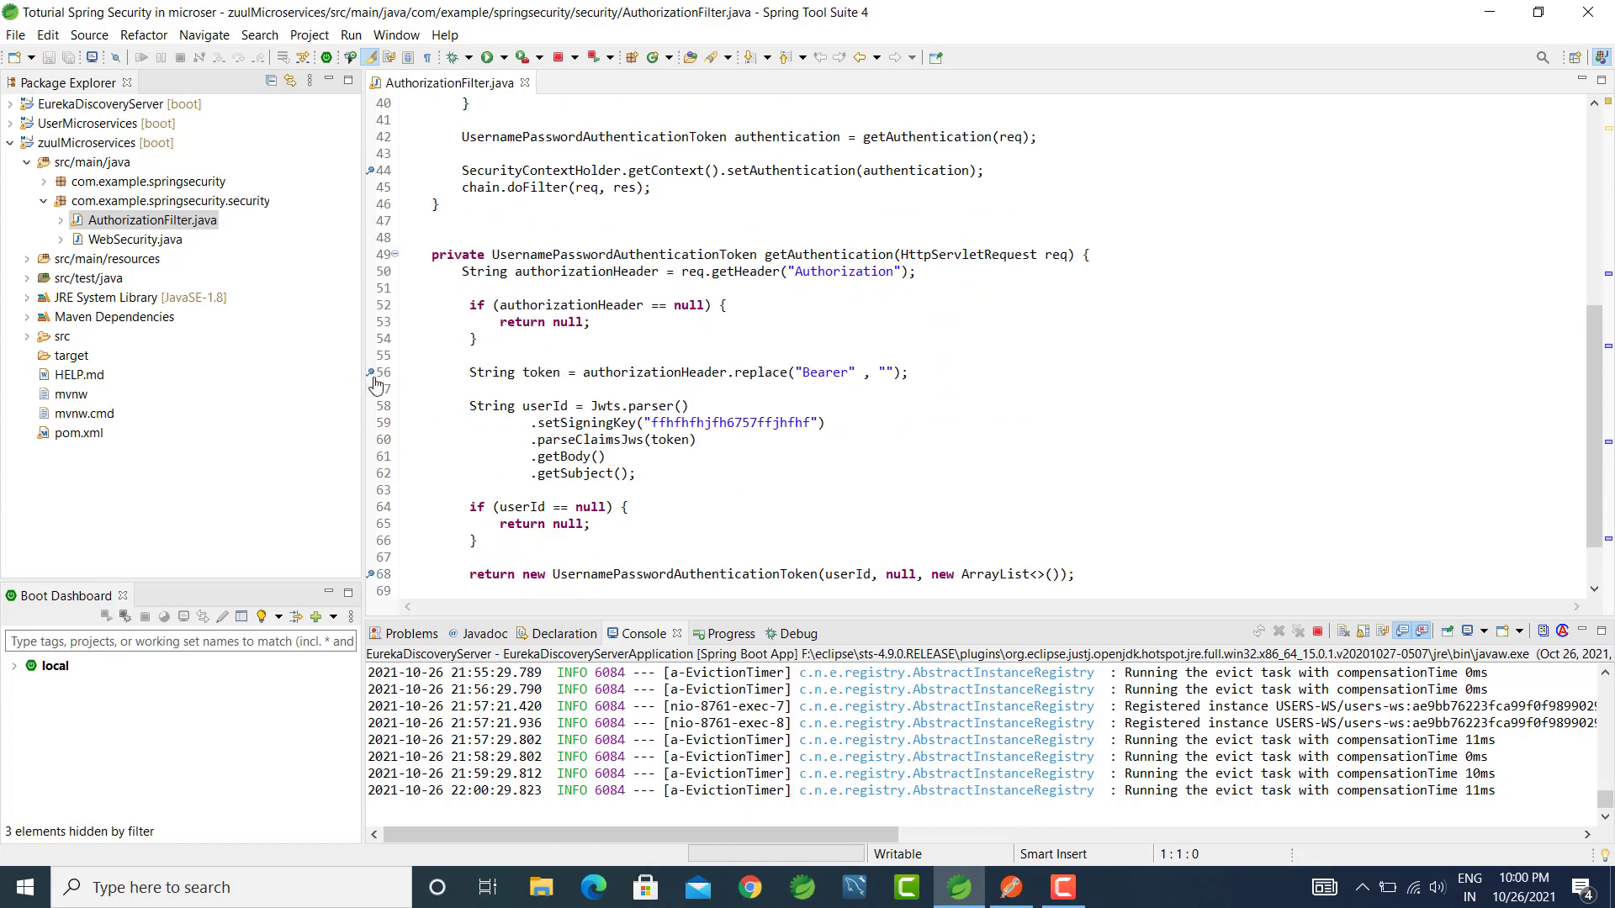
scroll("down", 3)
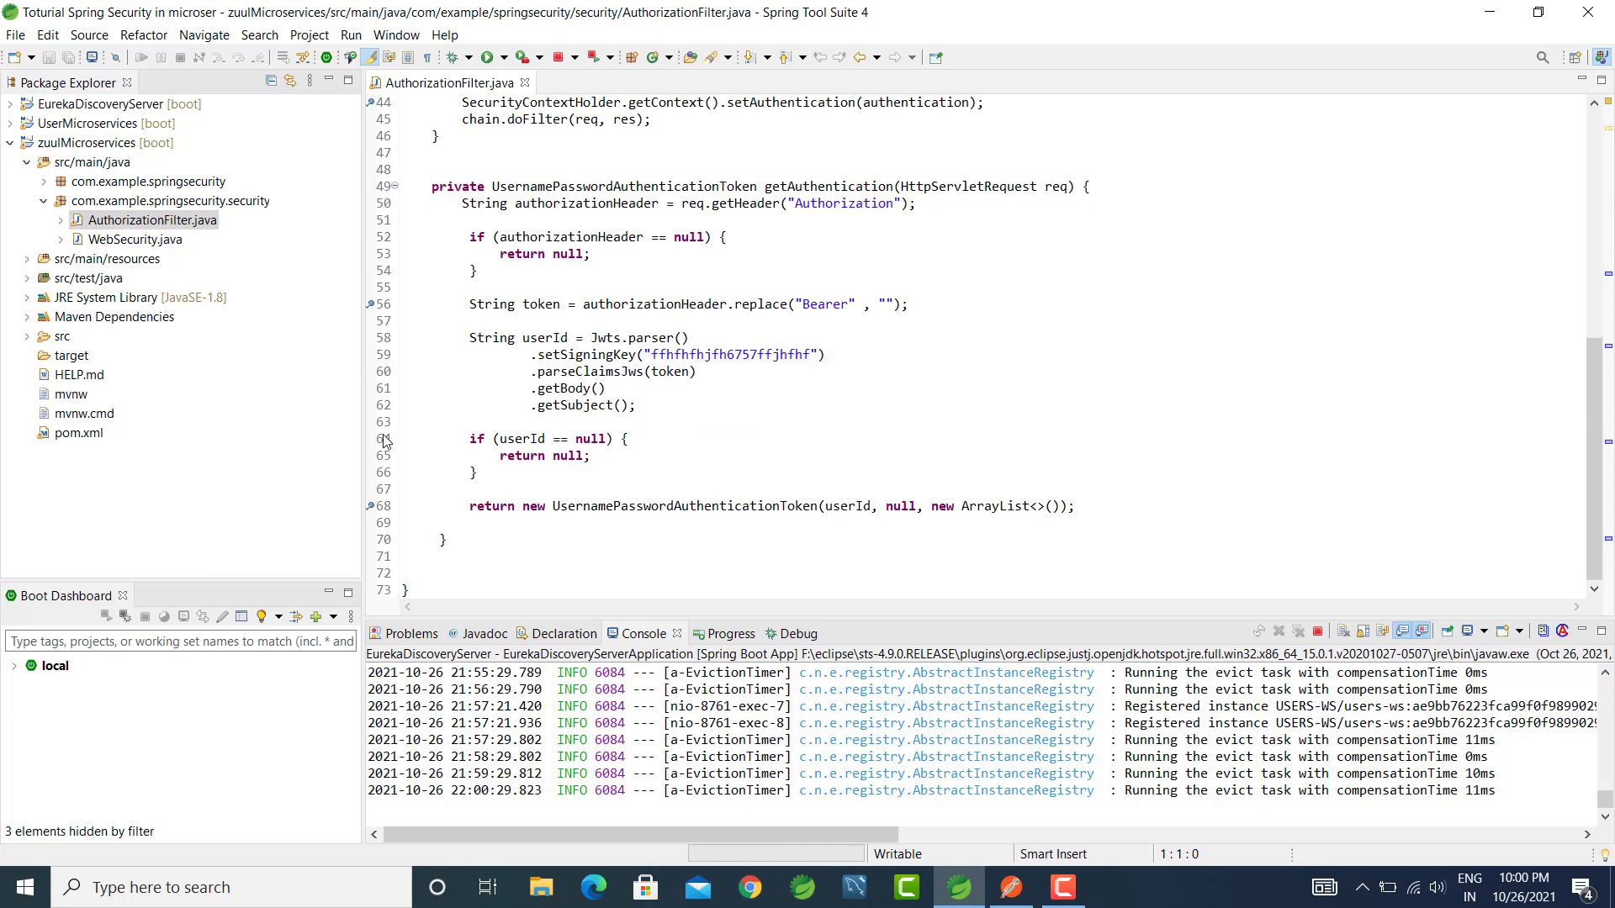
mouse_move(385, 515)
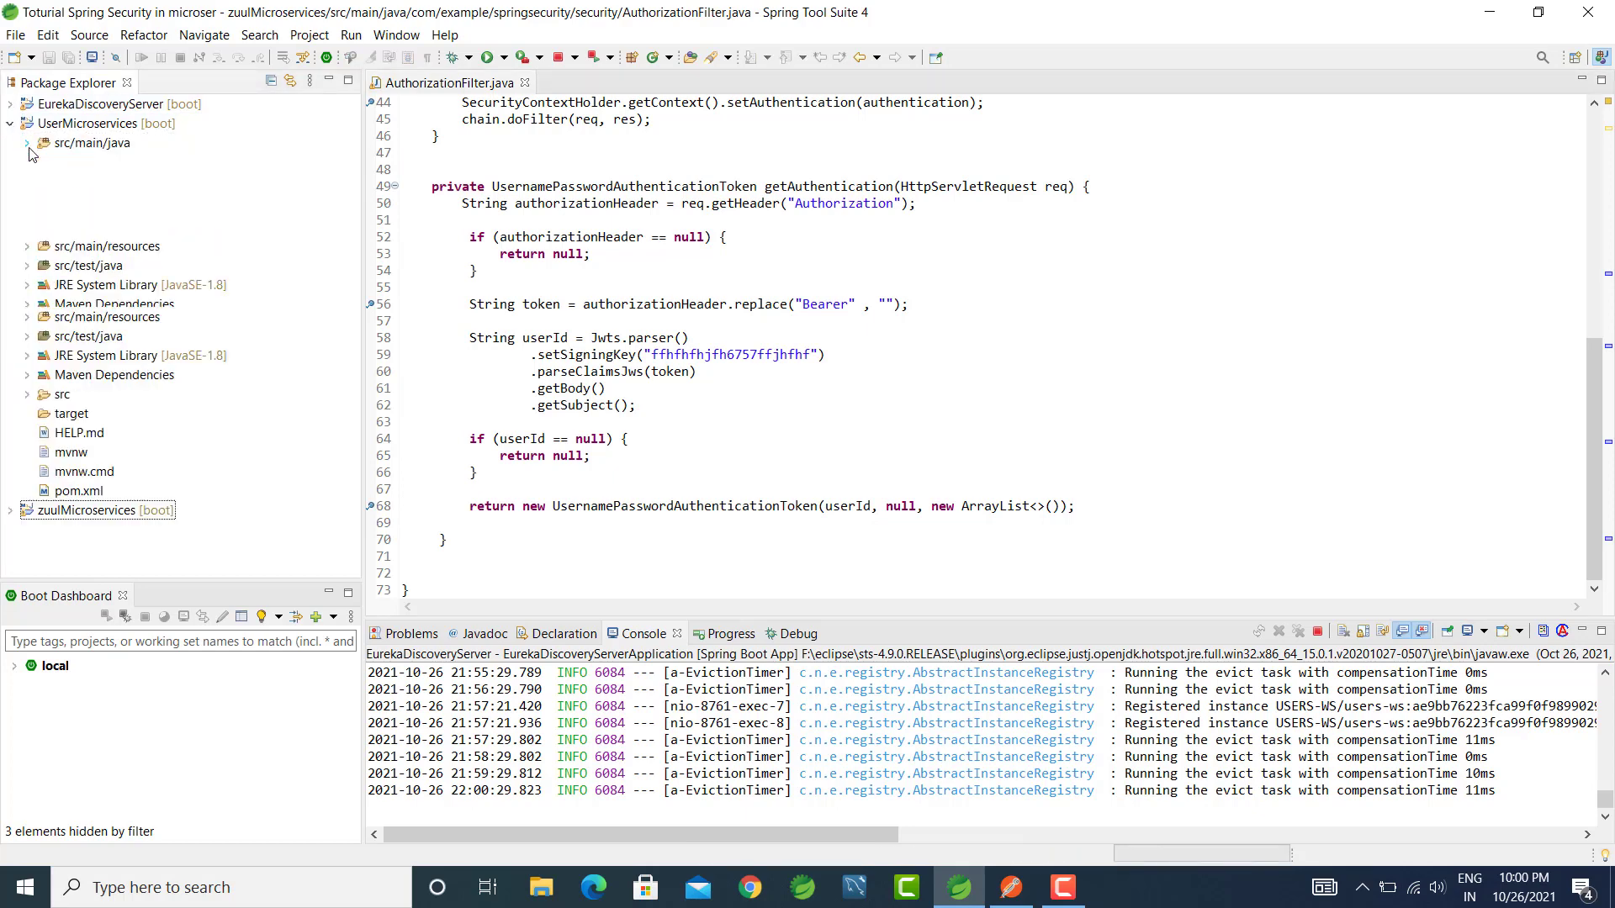
Open UserController.java from UserMicroservices, return to AuthorizationFilter.java, and collapse all projects.
left_click(28, 143)
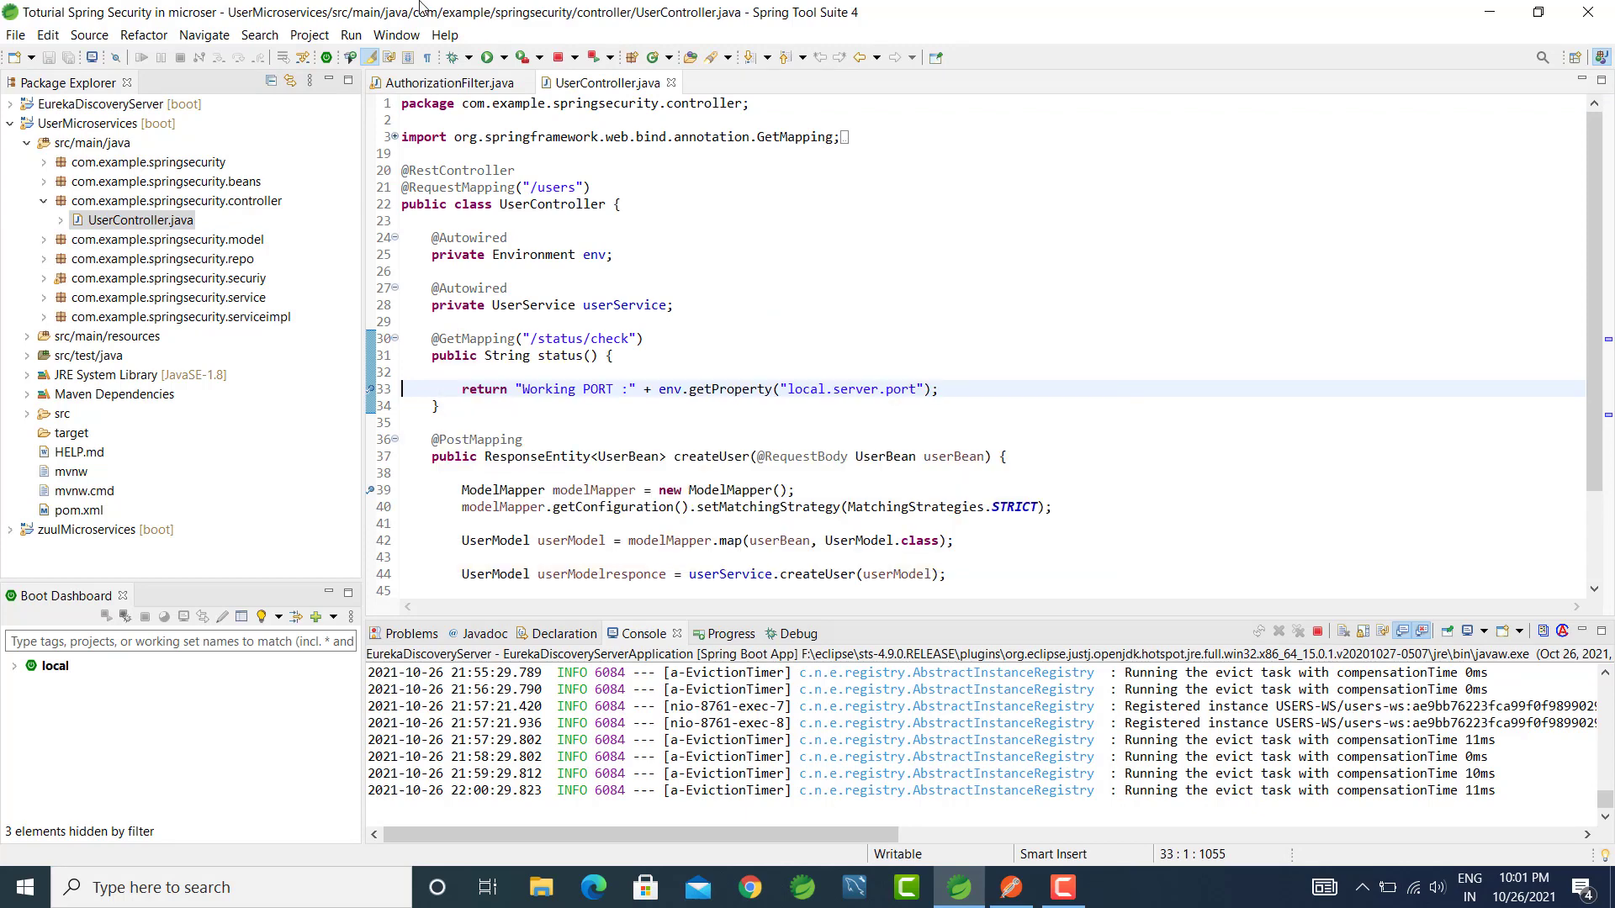
left_click(450, 83)
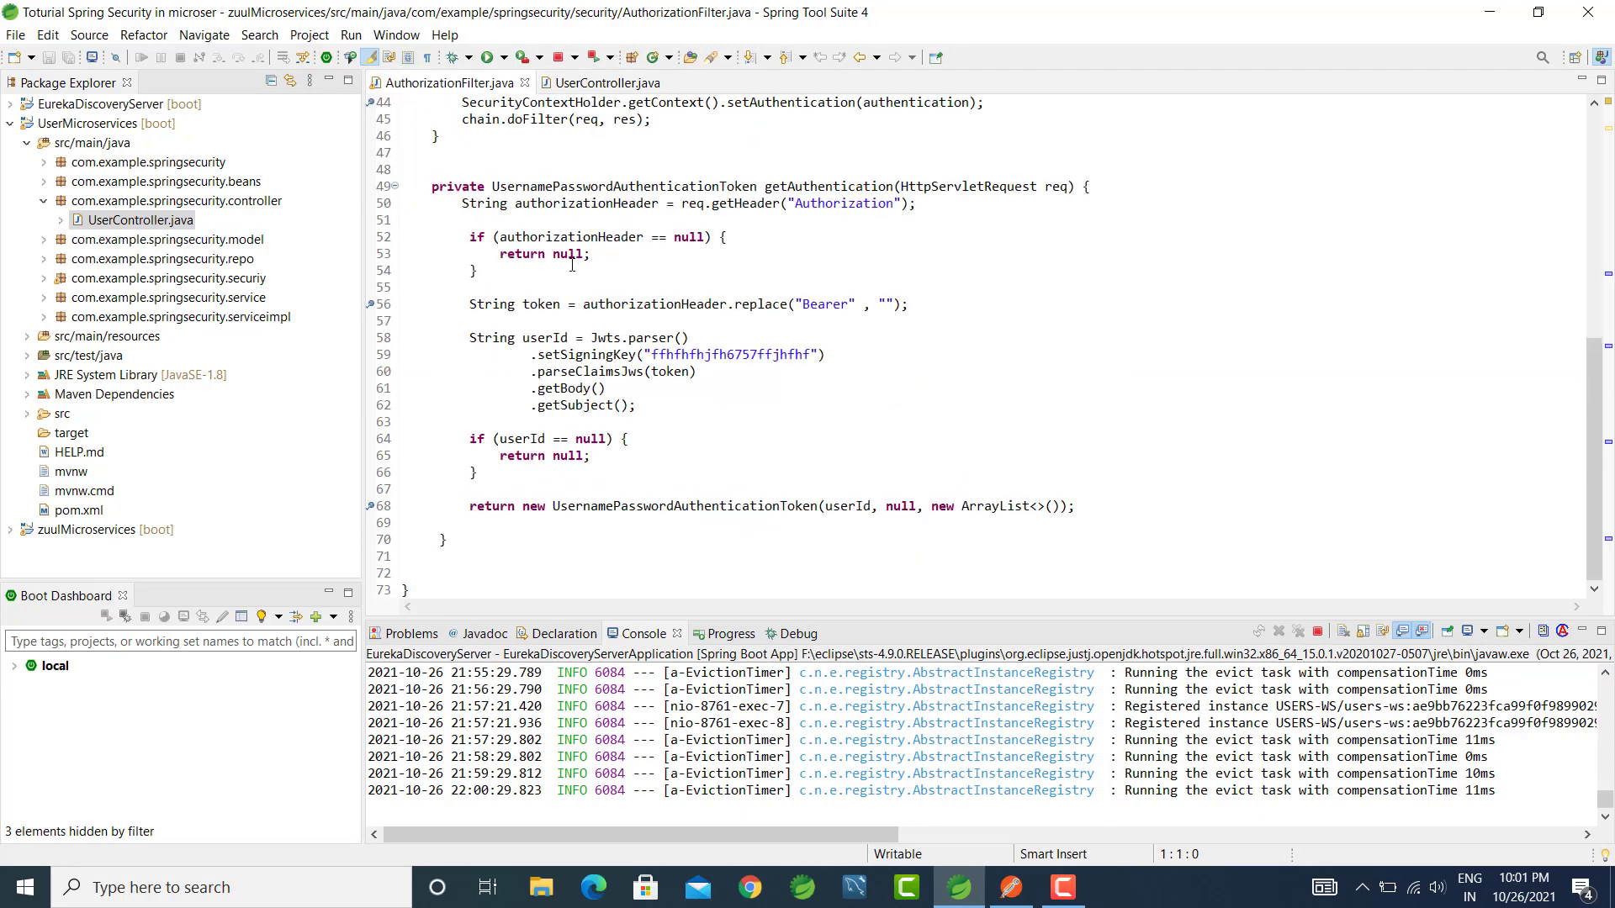
left_click(9, 124)
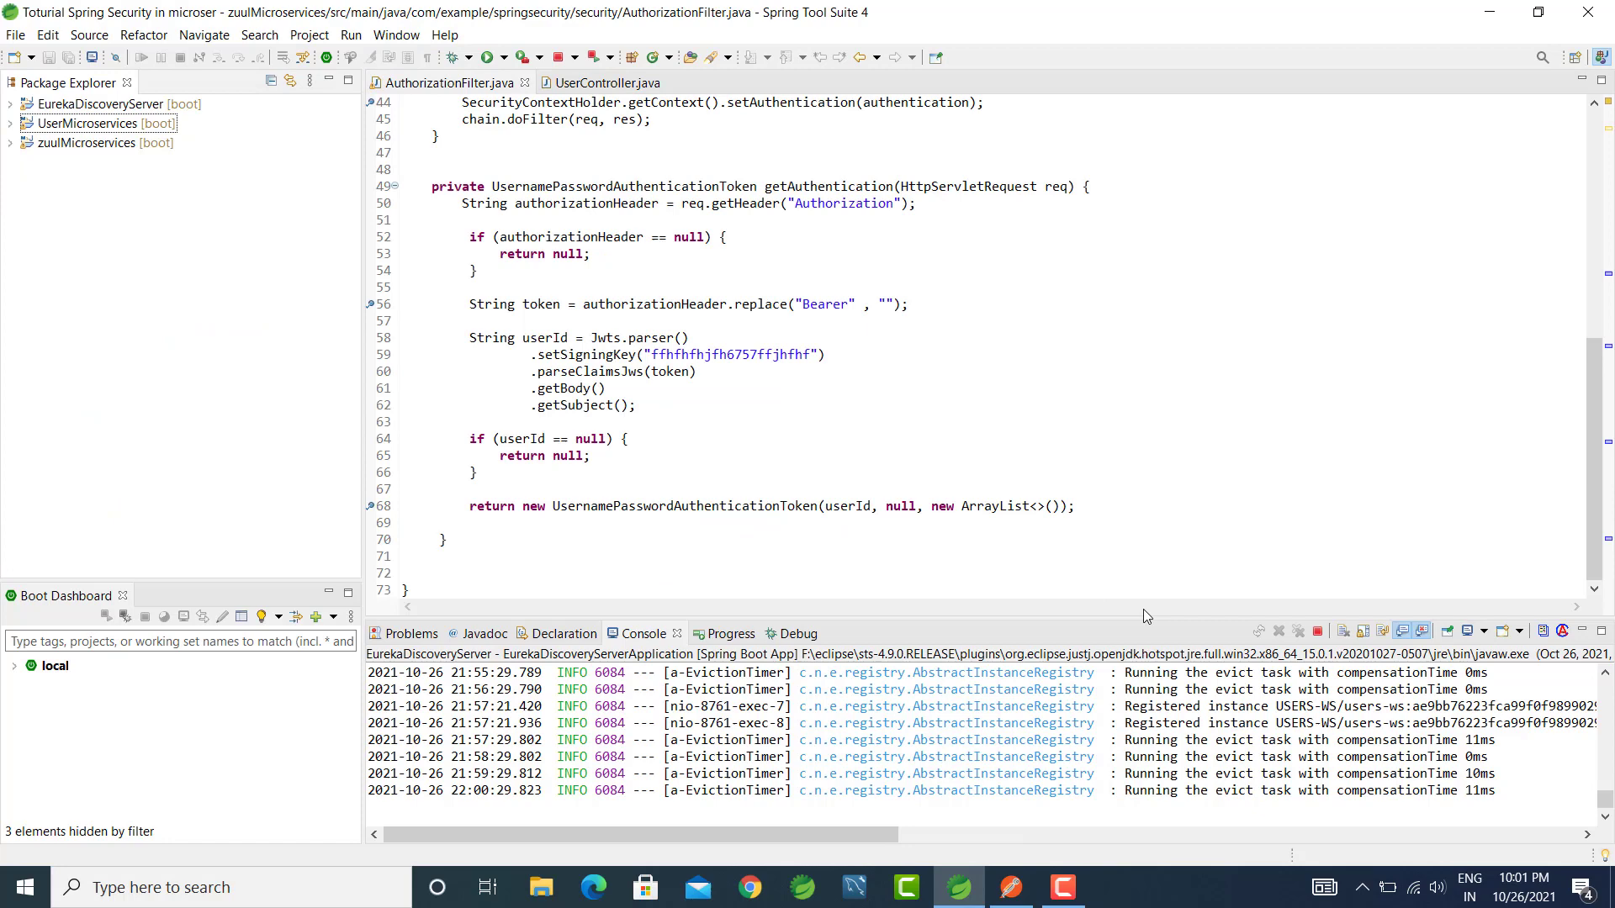
mouse_move(896, 702)
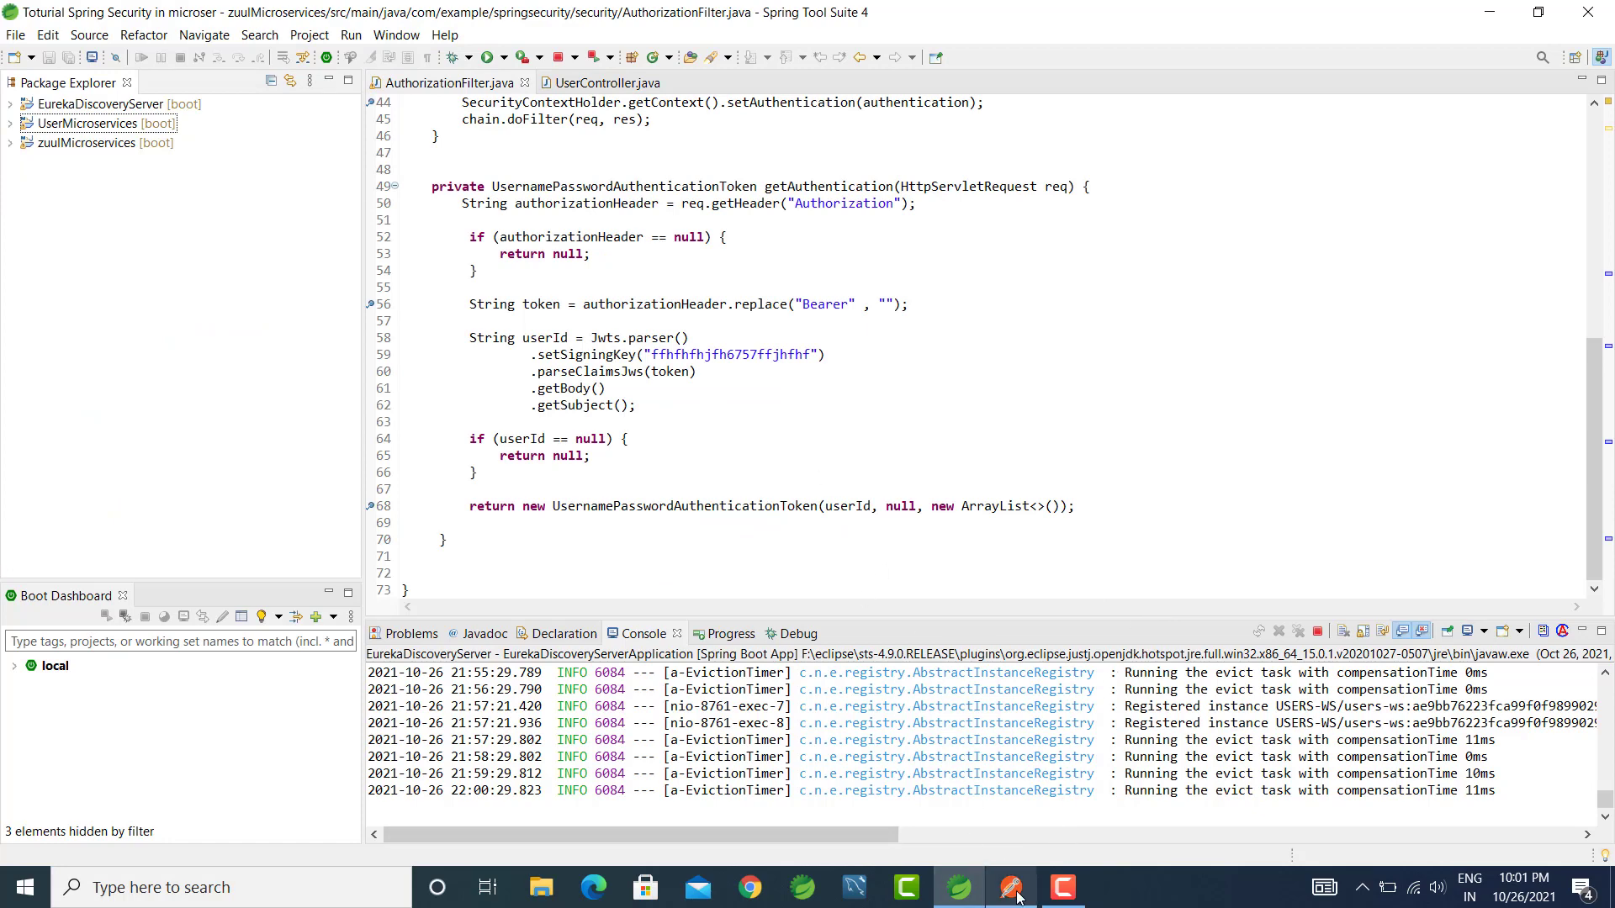
In Postman, check the Bearer Authorization header and send the localhost:8011 status-check GET.
left_click(1010, 888)
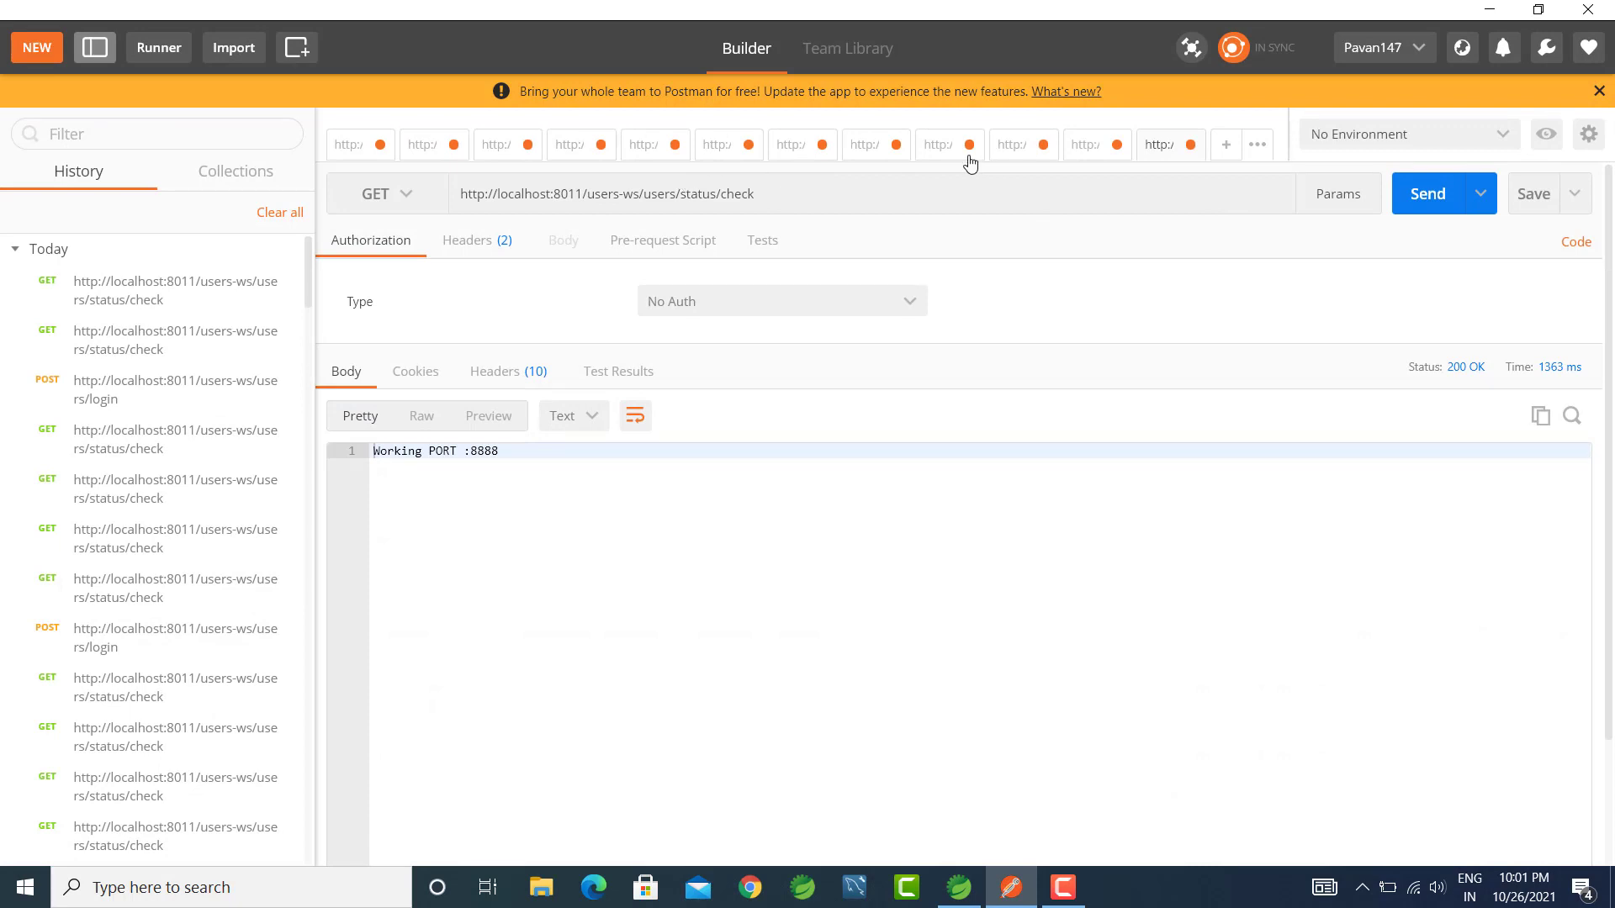
left_click(476, 240)
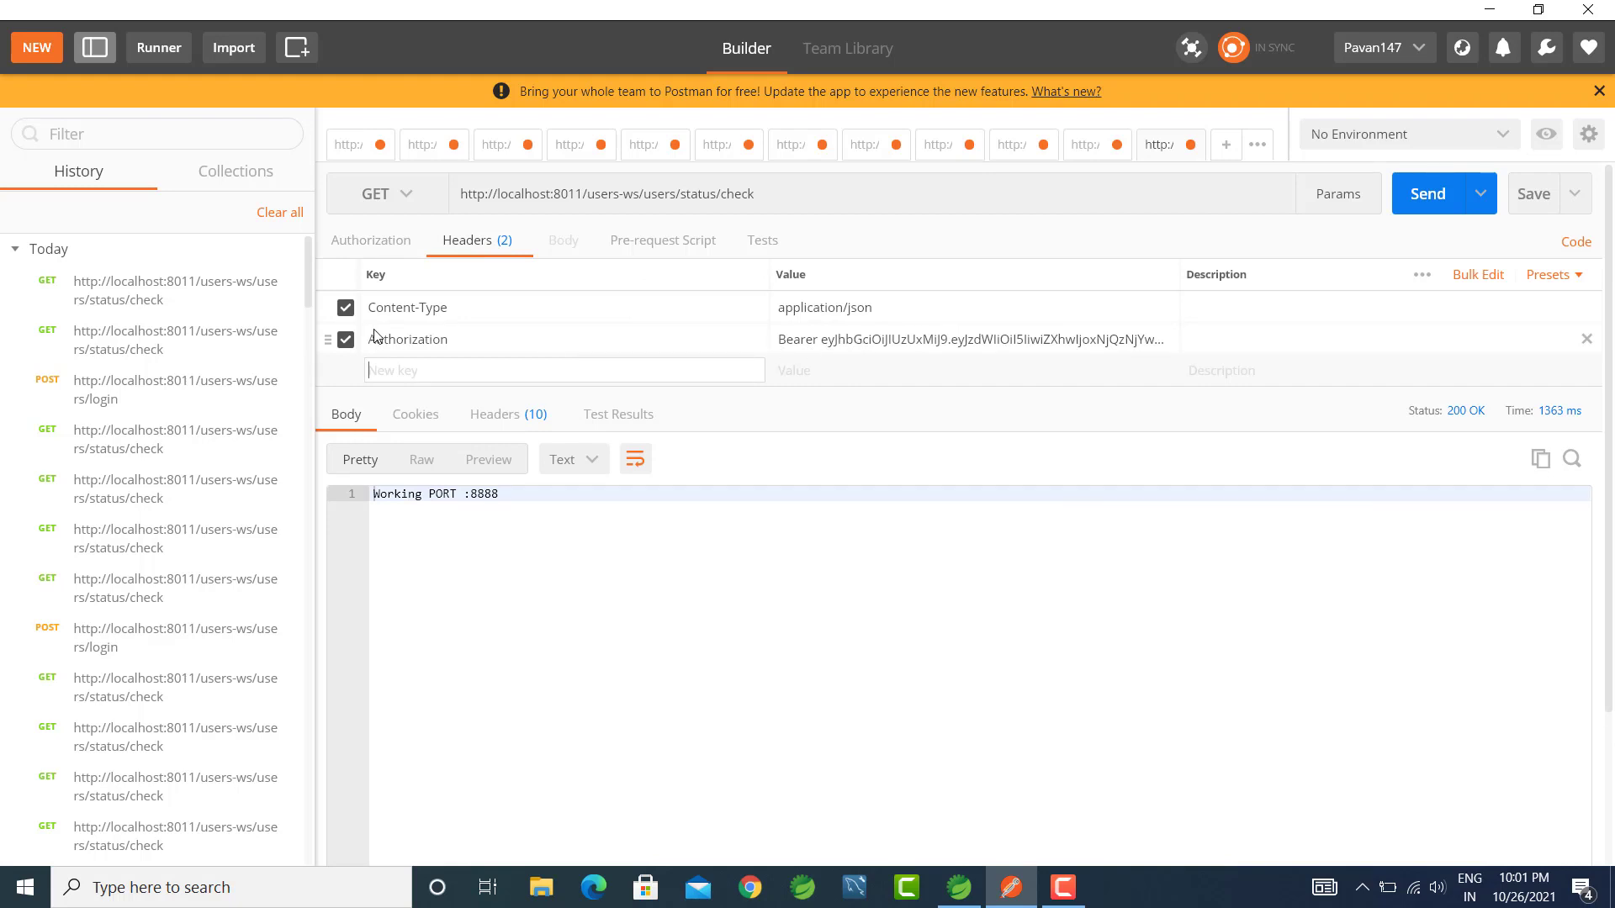
mouse_move(1267, 378)
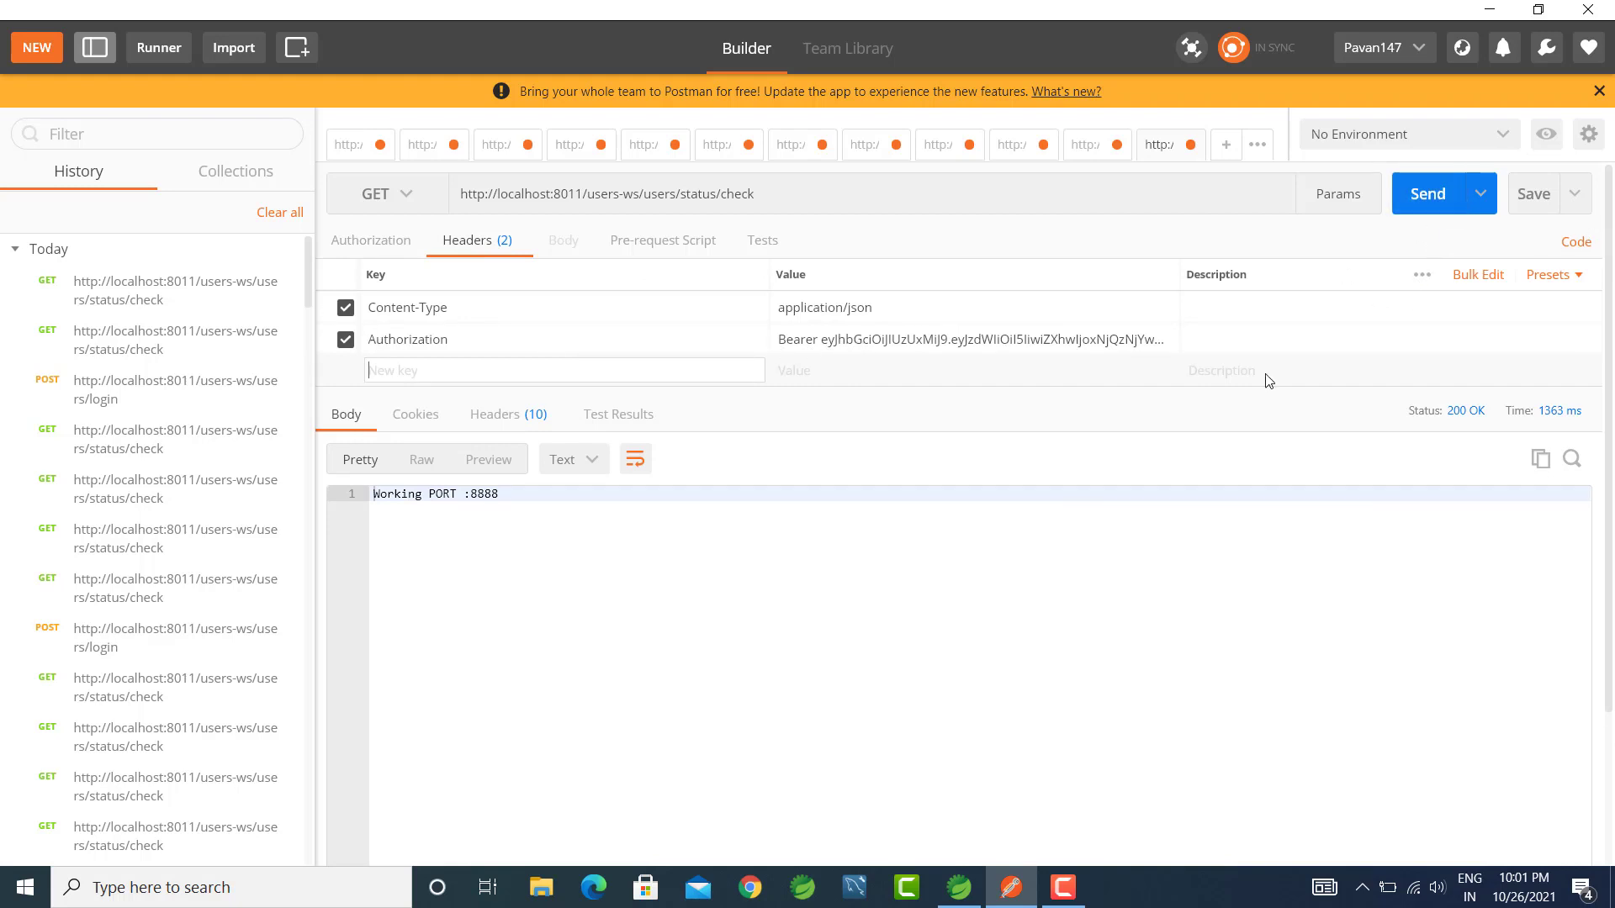
mouse_move(844, 346)
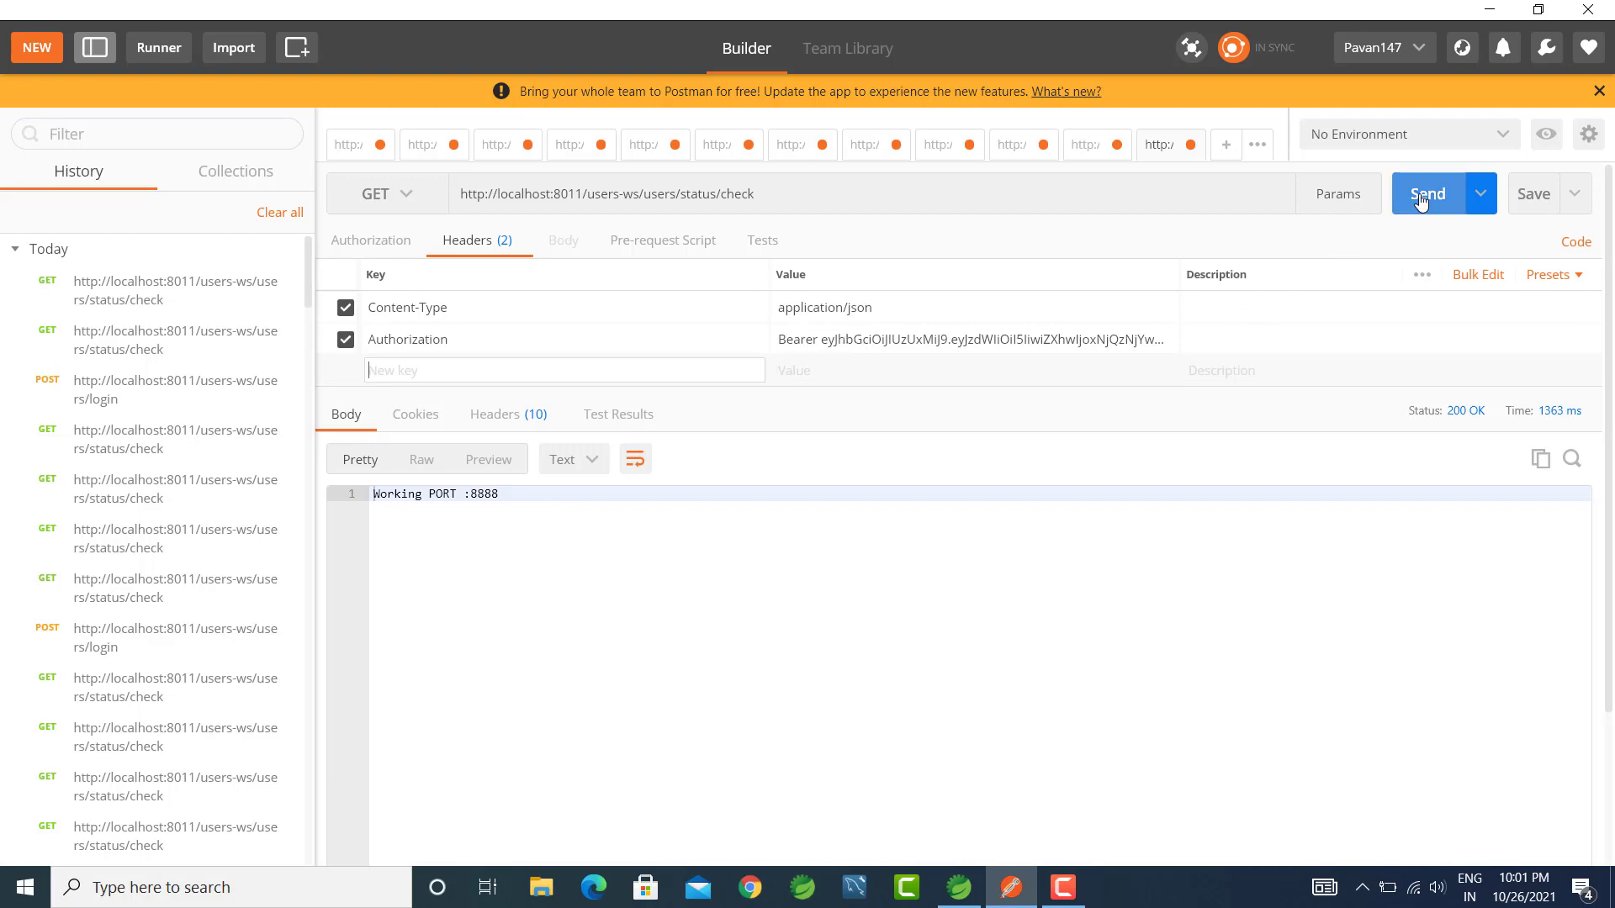
left_click(1428, 194)
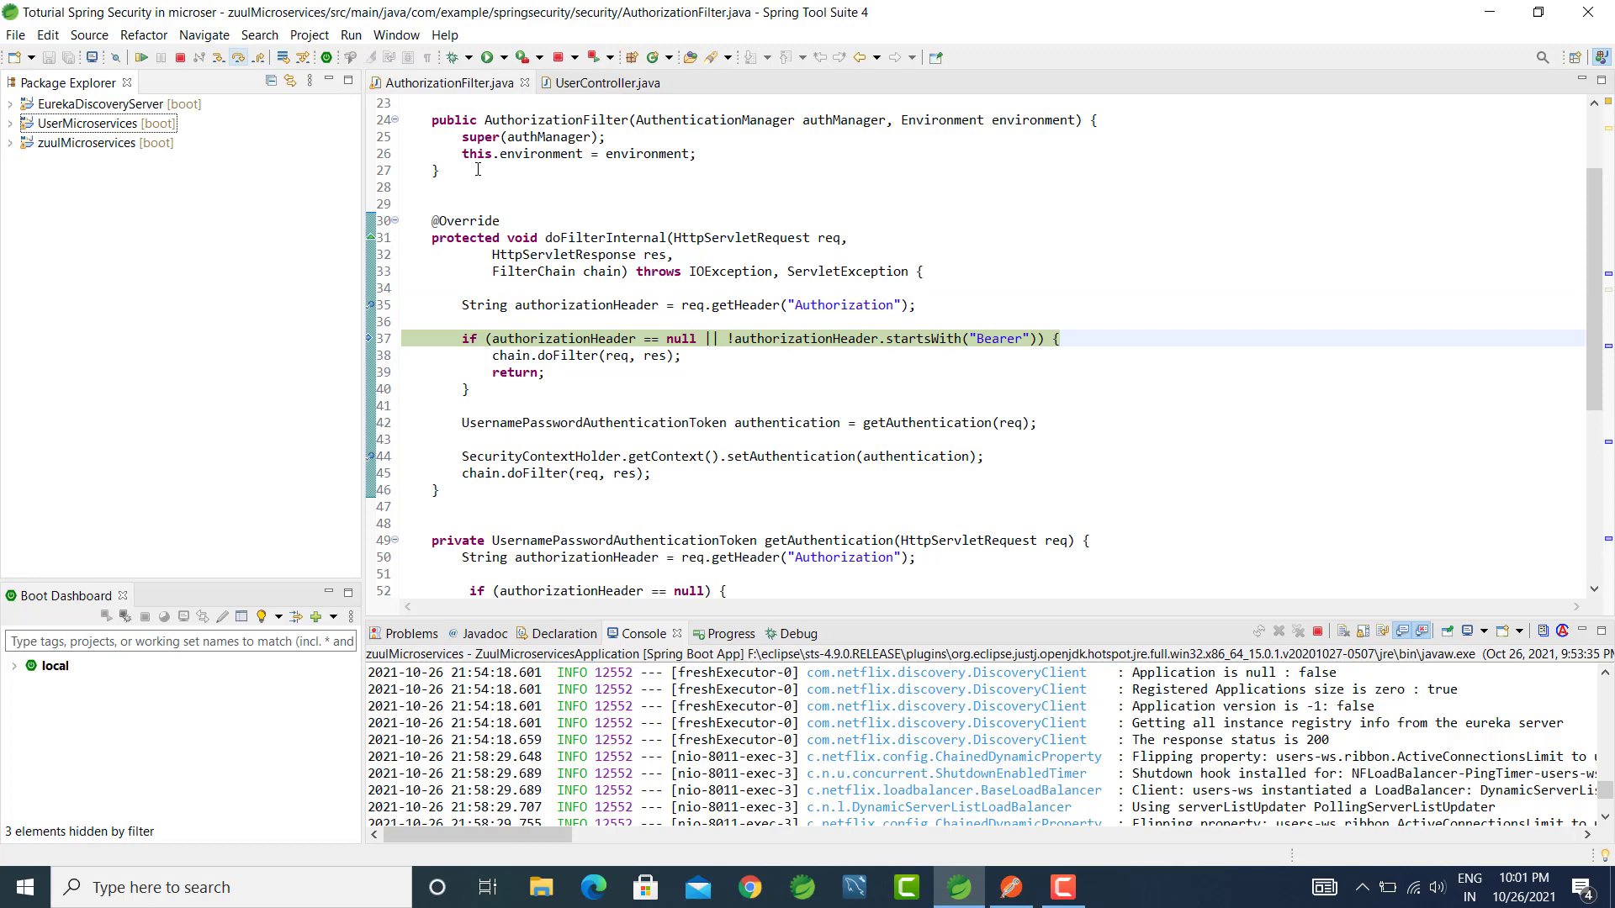
mouse_move(561, 338)
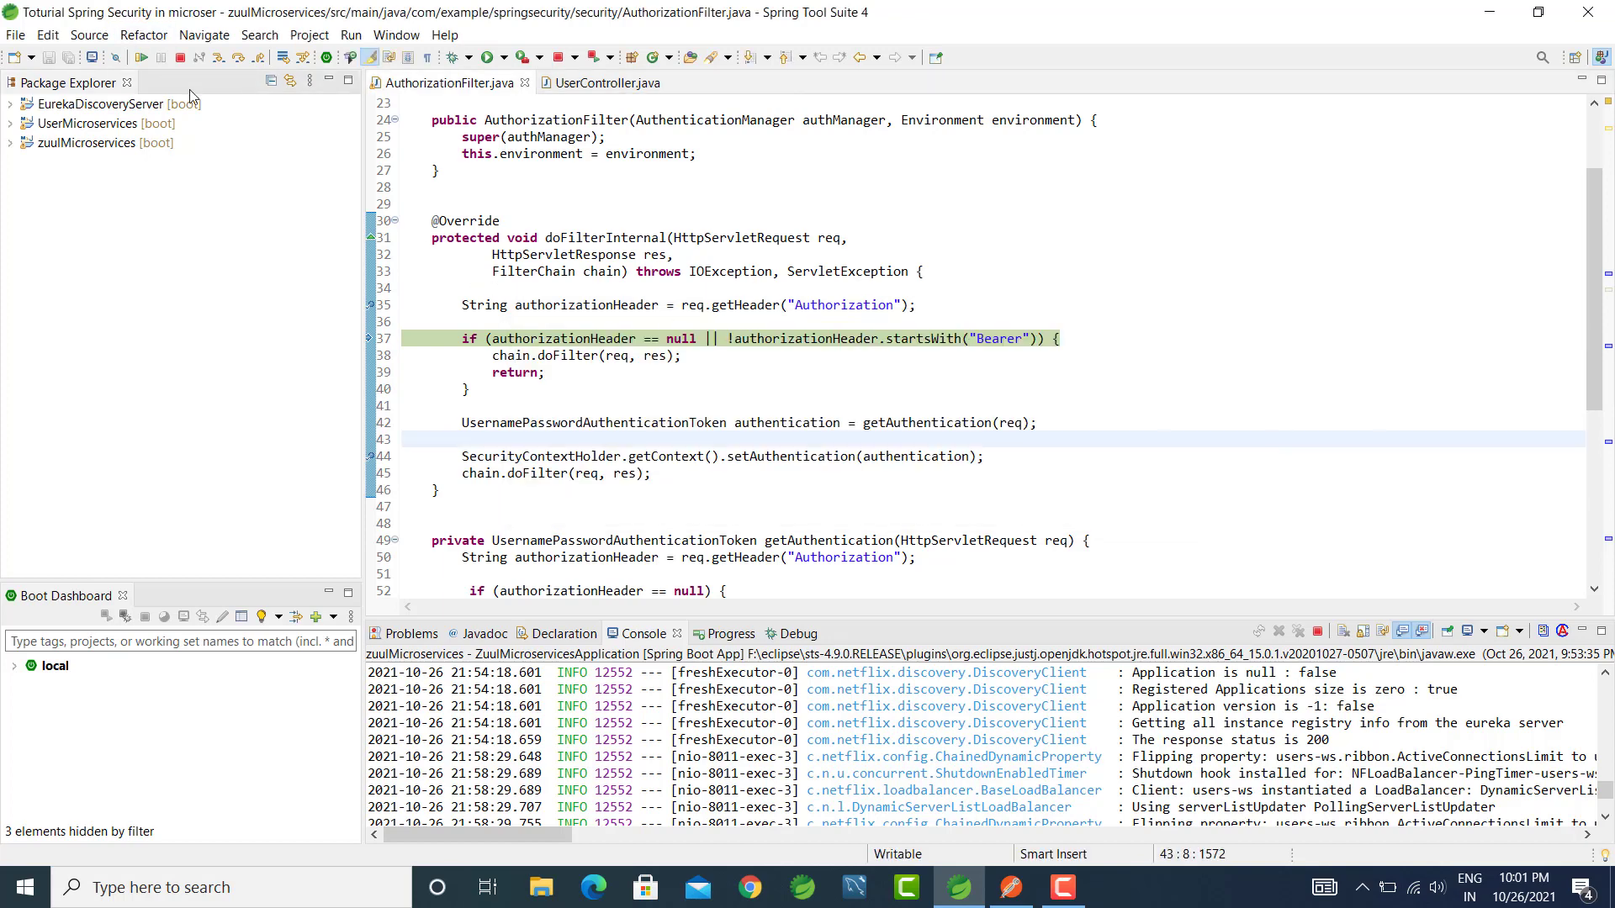
mouse_move(241, 59)
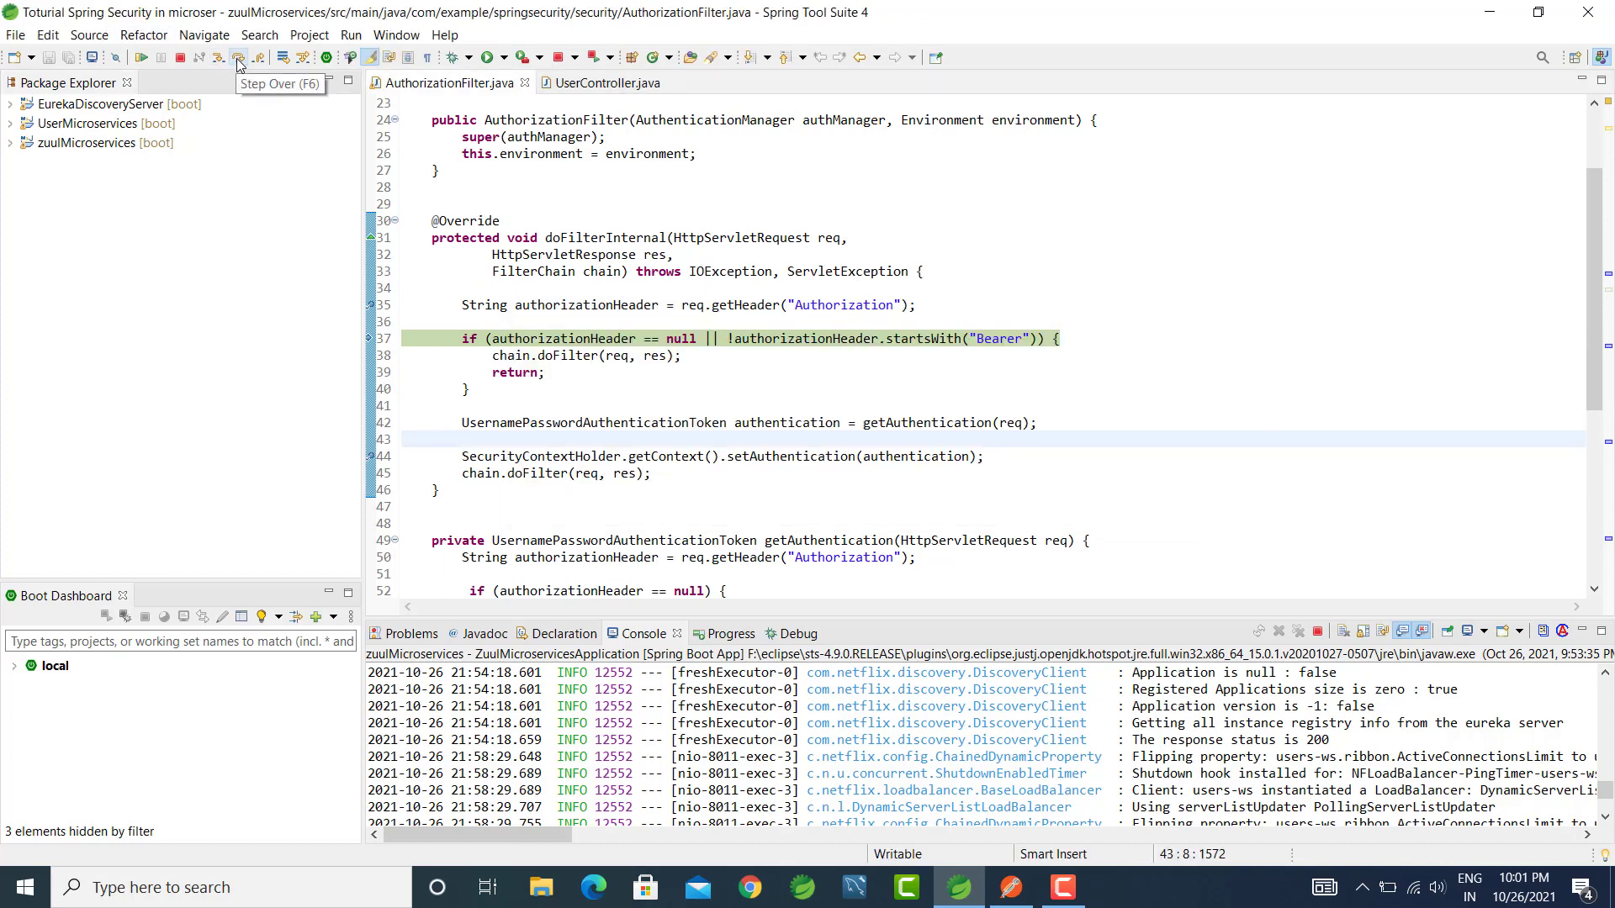
Step over to line 42, inspect authorizationHeader, and select the getAuthentication call.
left_click(242, 58)
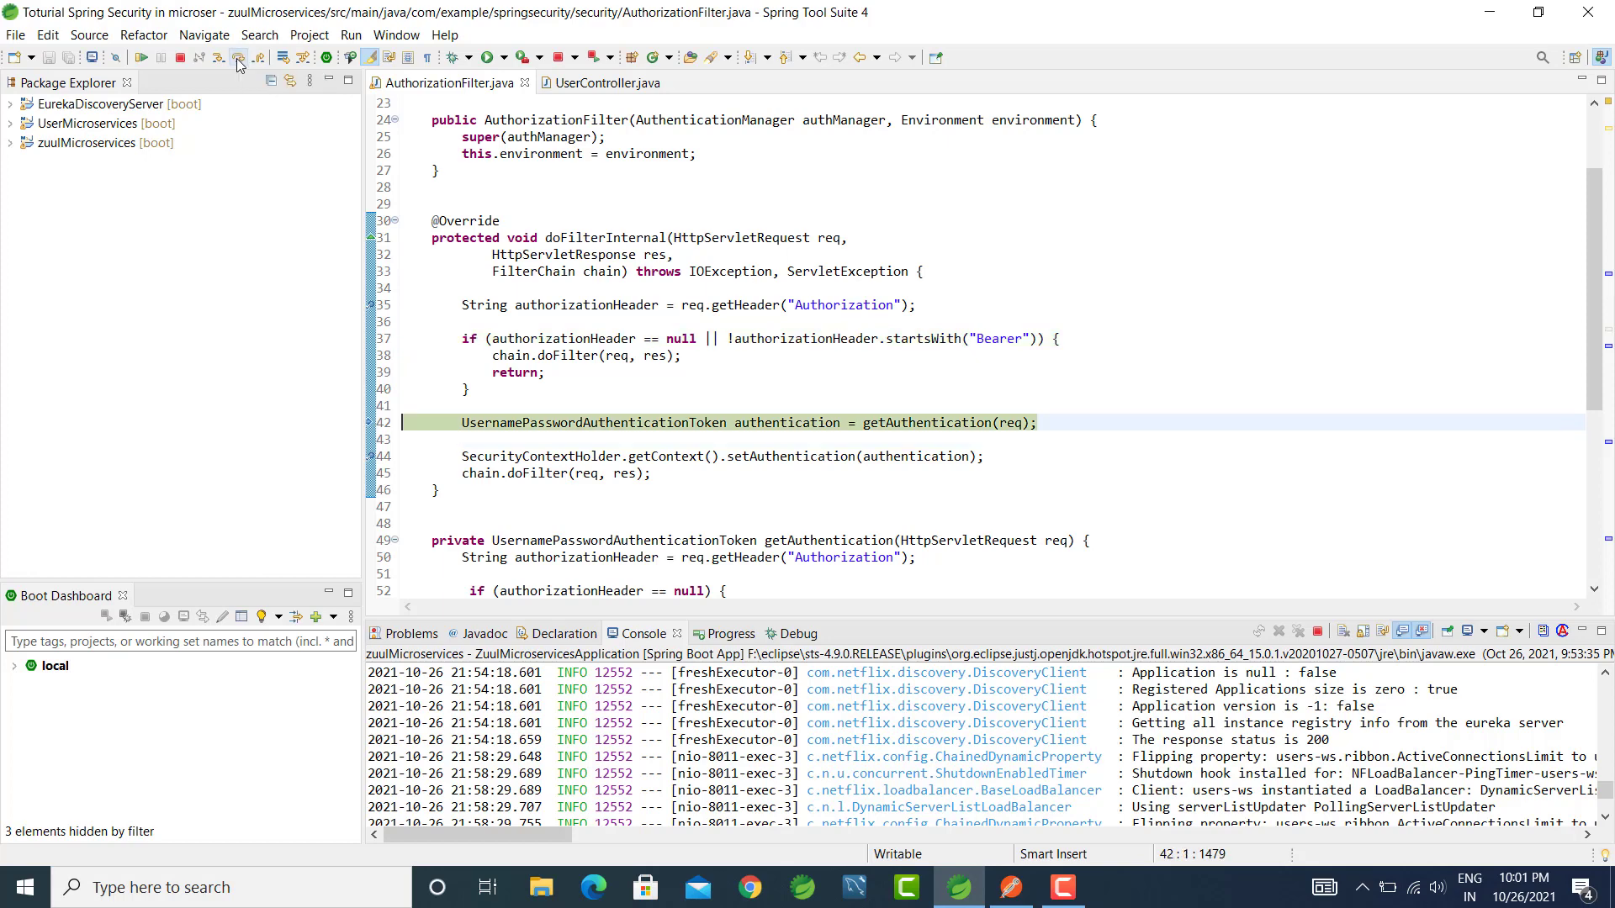
mouse_move(561, 338)
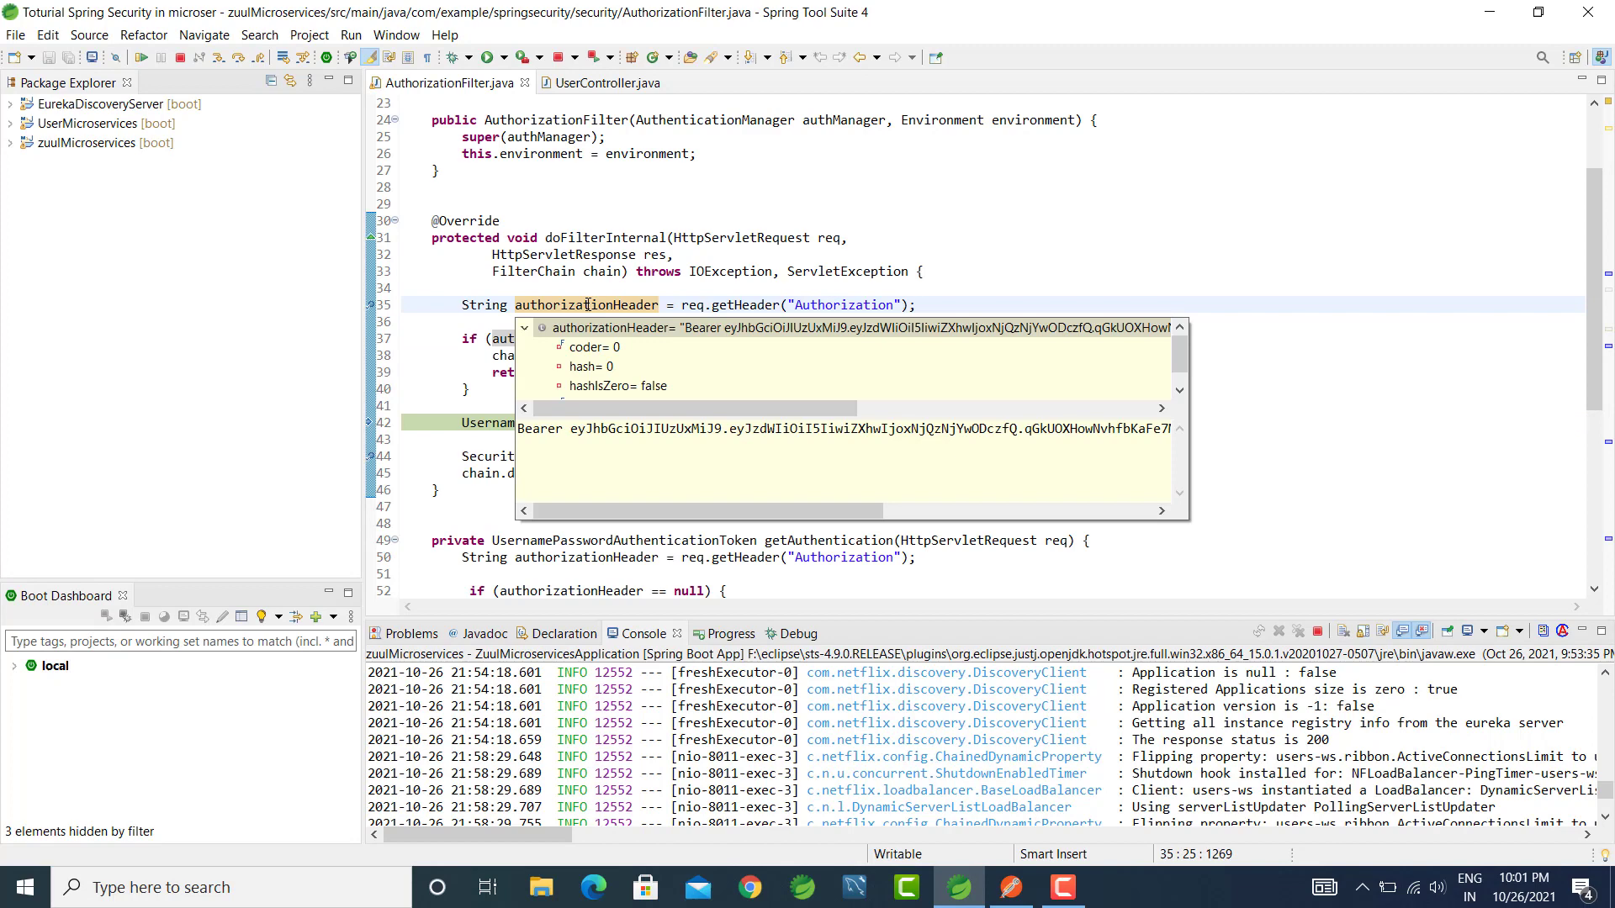
left_click(746, 339)
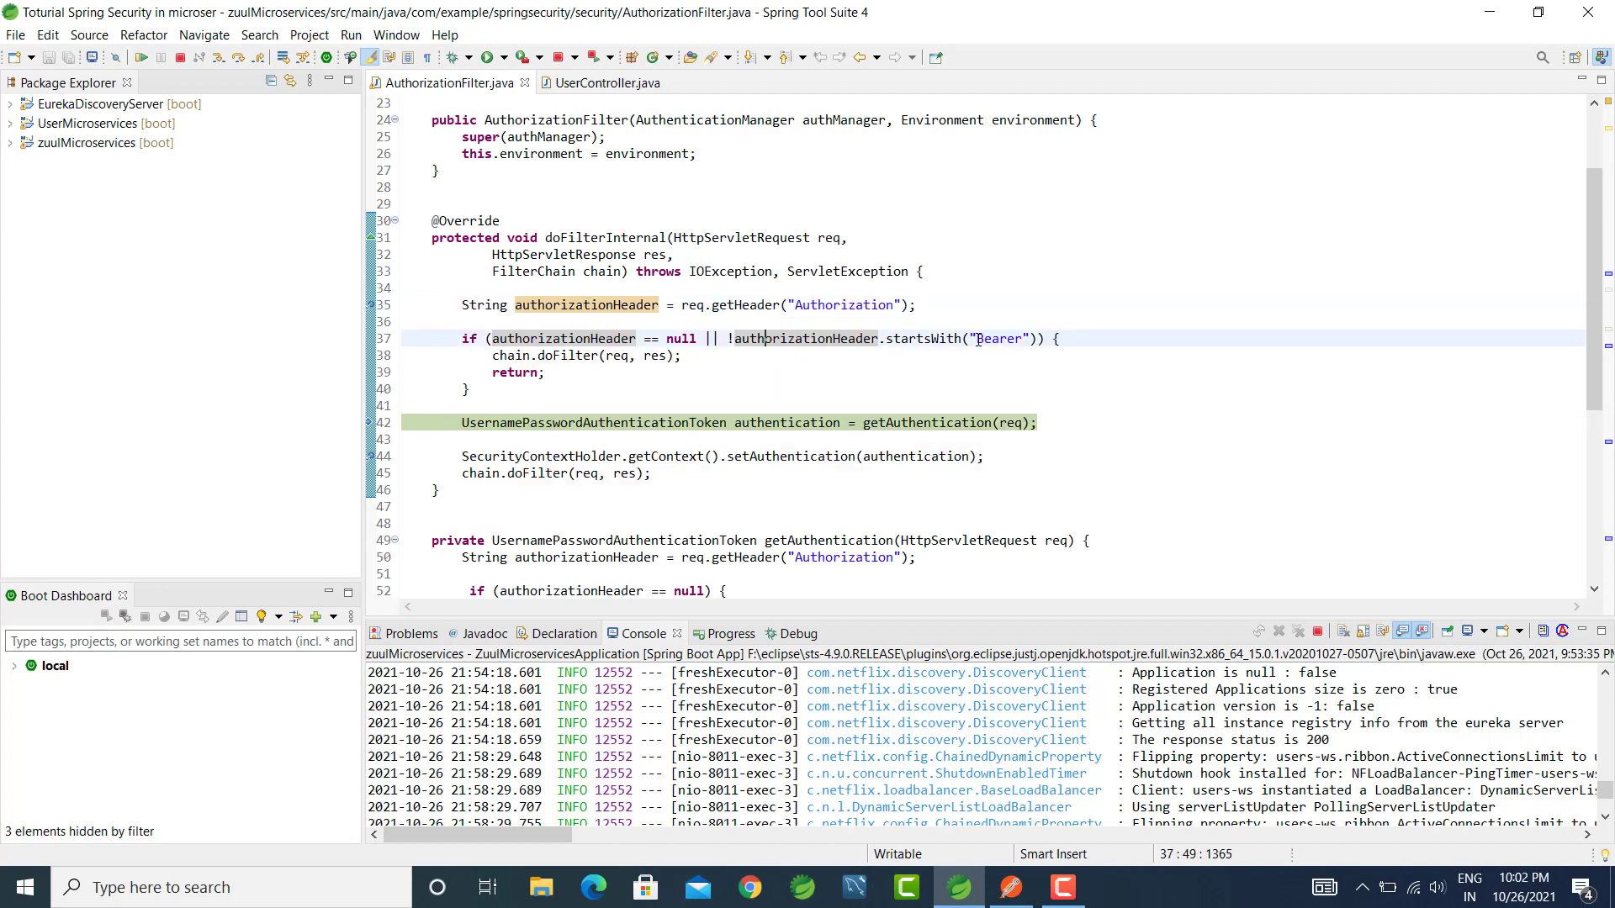
left_click(666, 355)
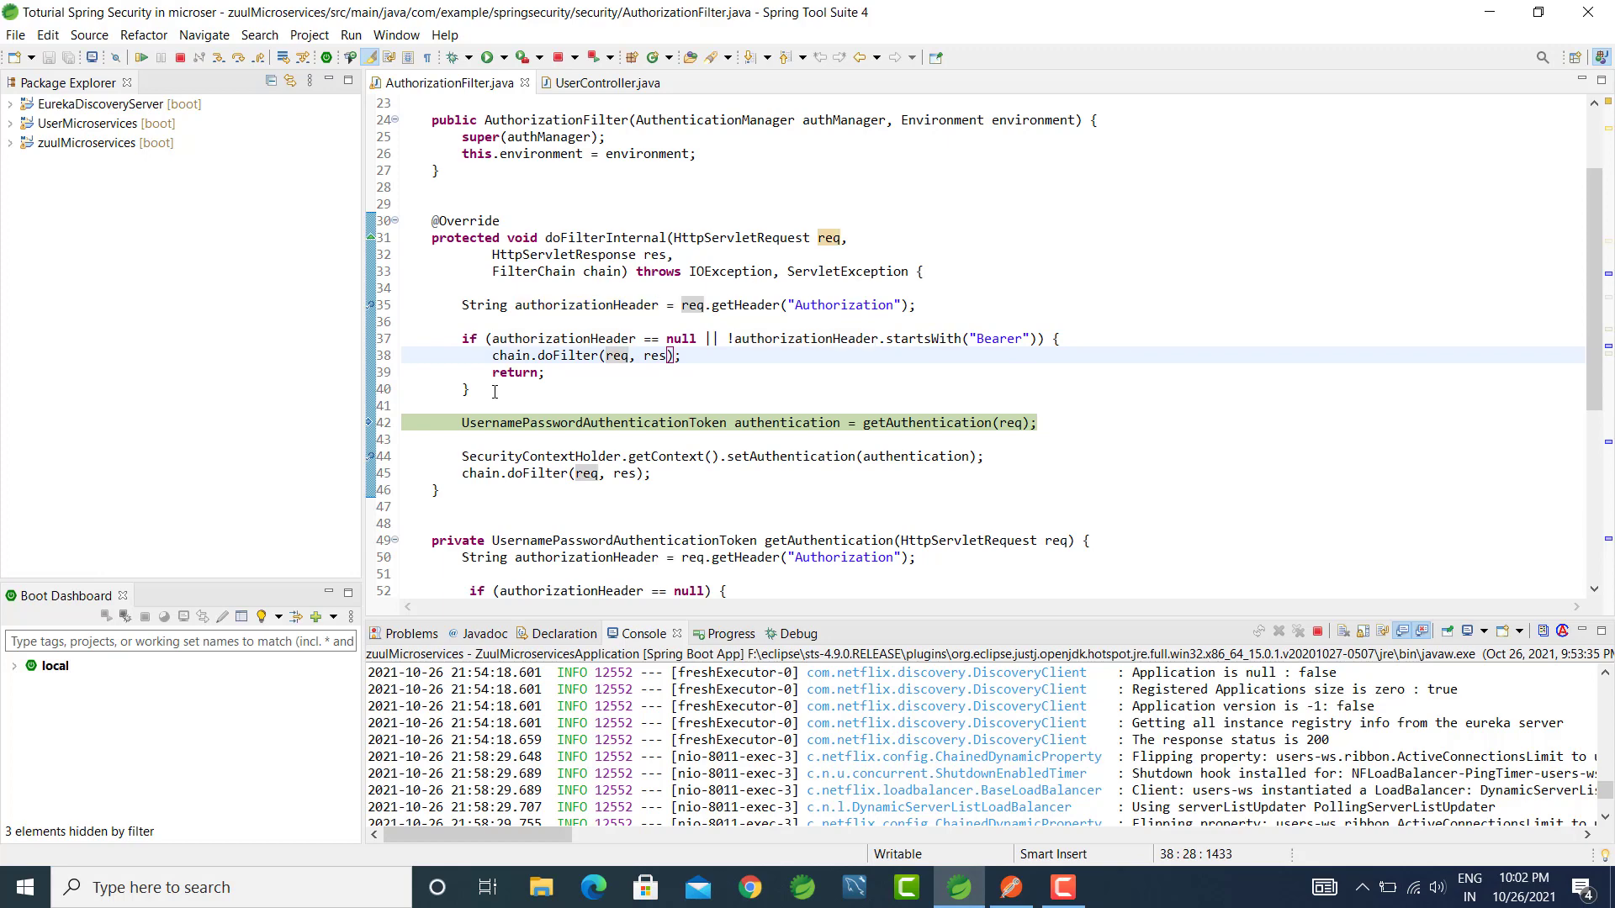
double_click(926, 372)
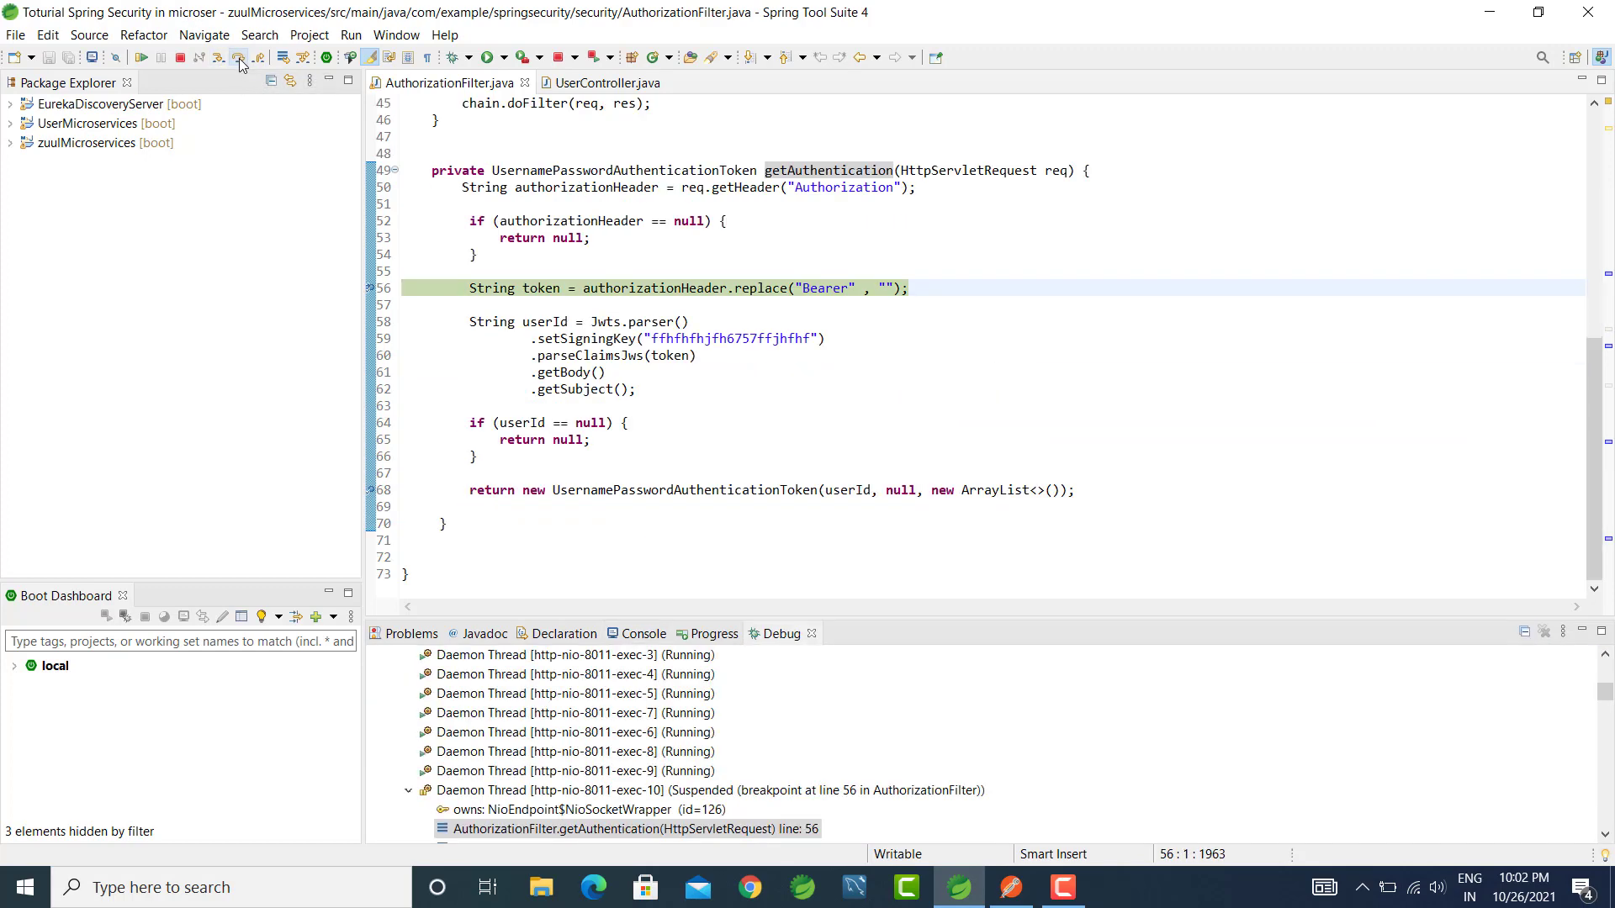
Step over lines 56–64 of getAuthentication to the UsernamePasswordAuthenticationToken return at line 68.
left_click(239, 58)
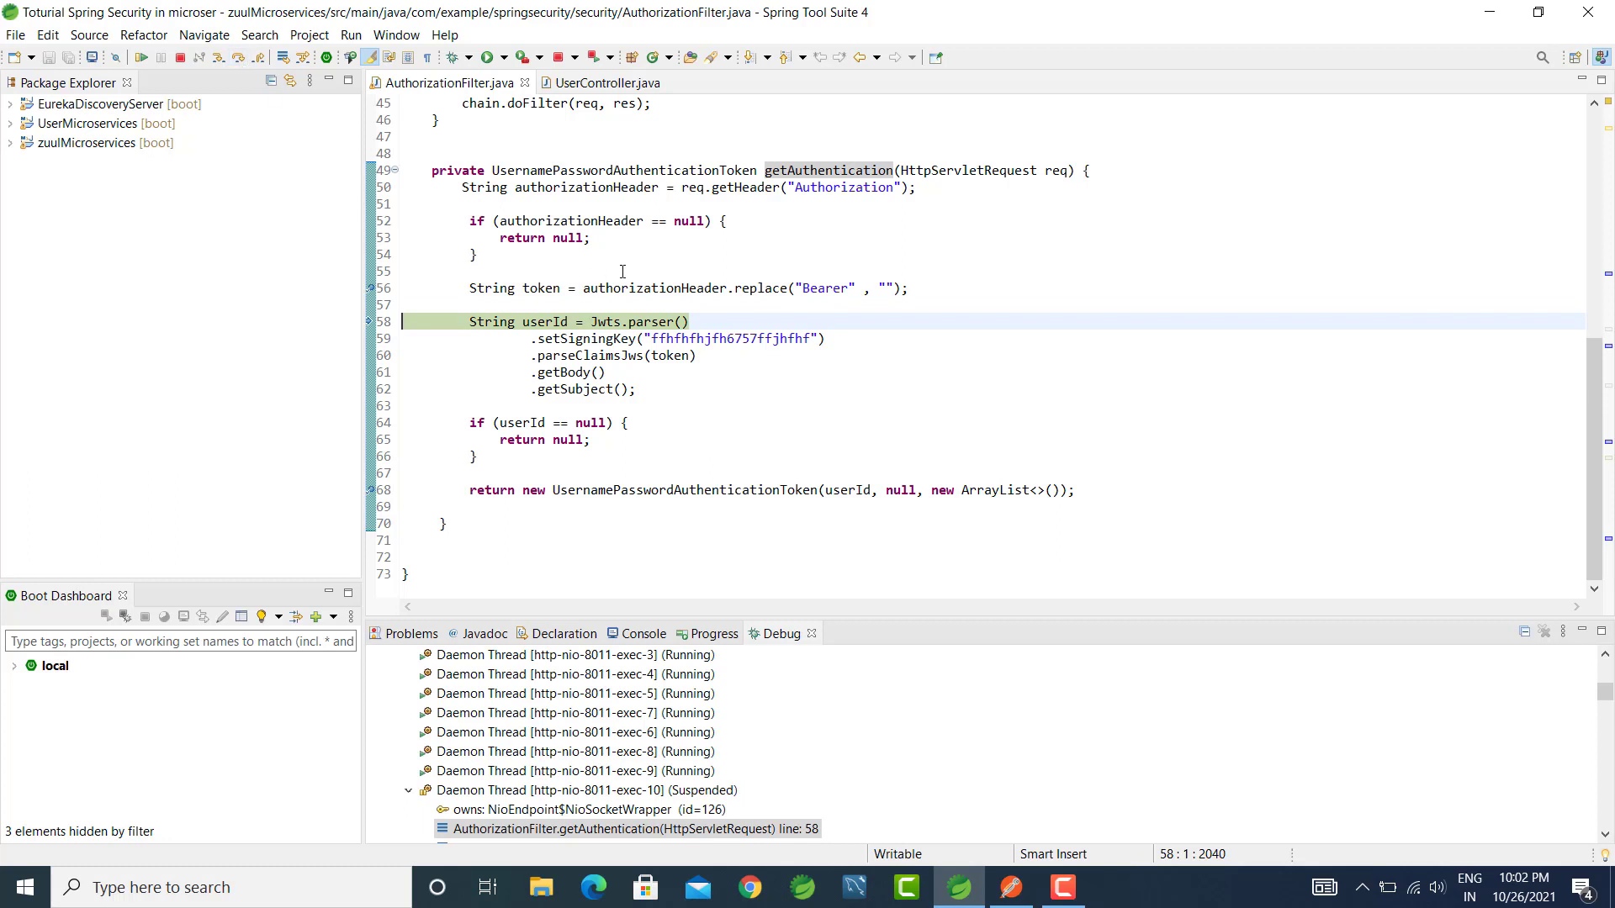
double_click(825, 288)
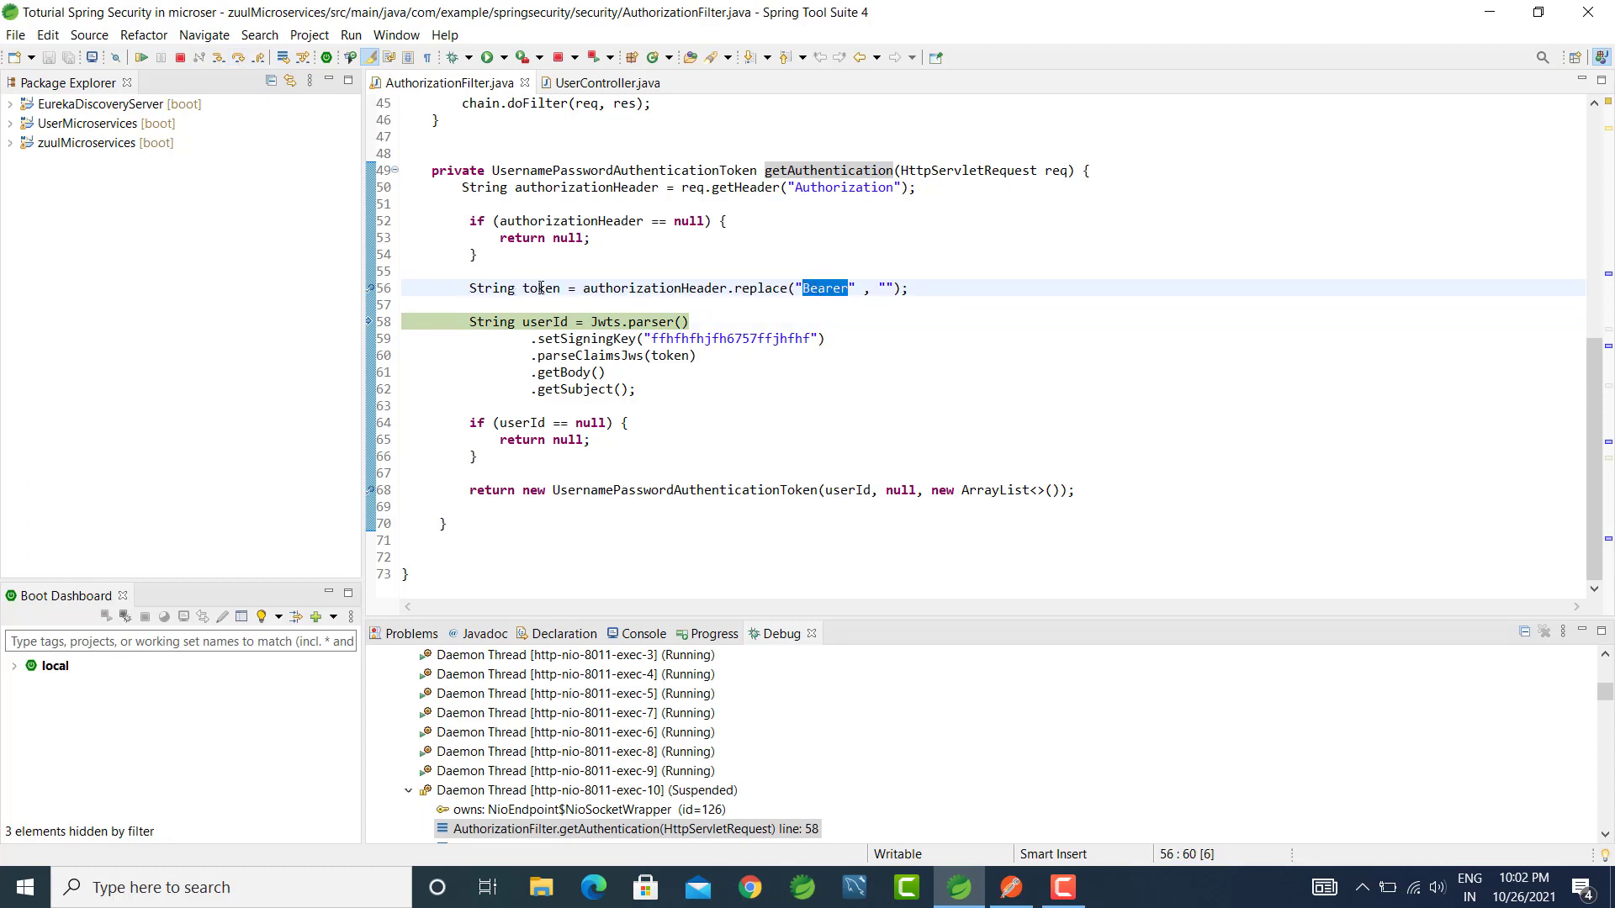
mouse_move(541, 288)
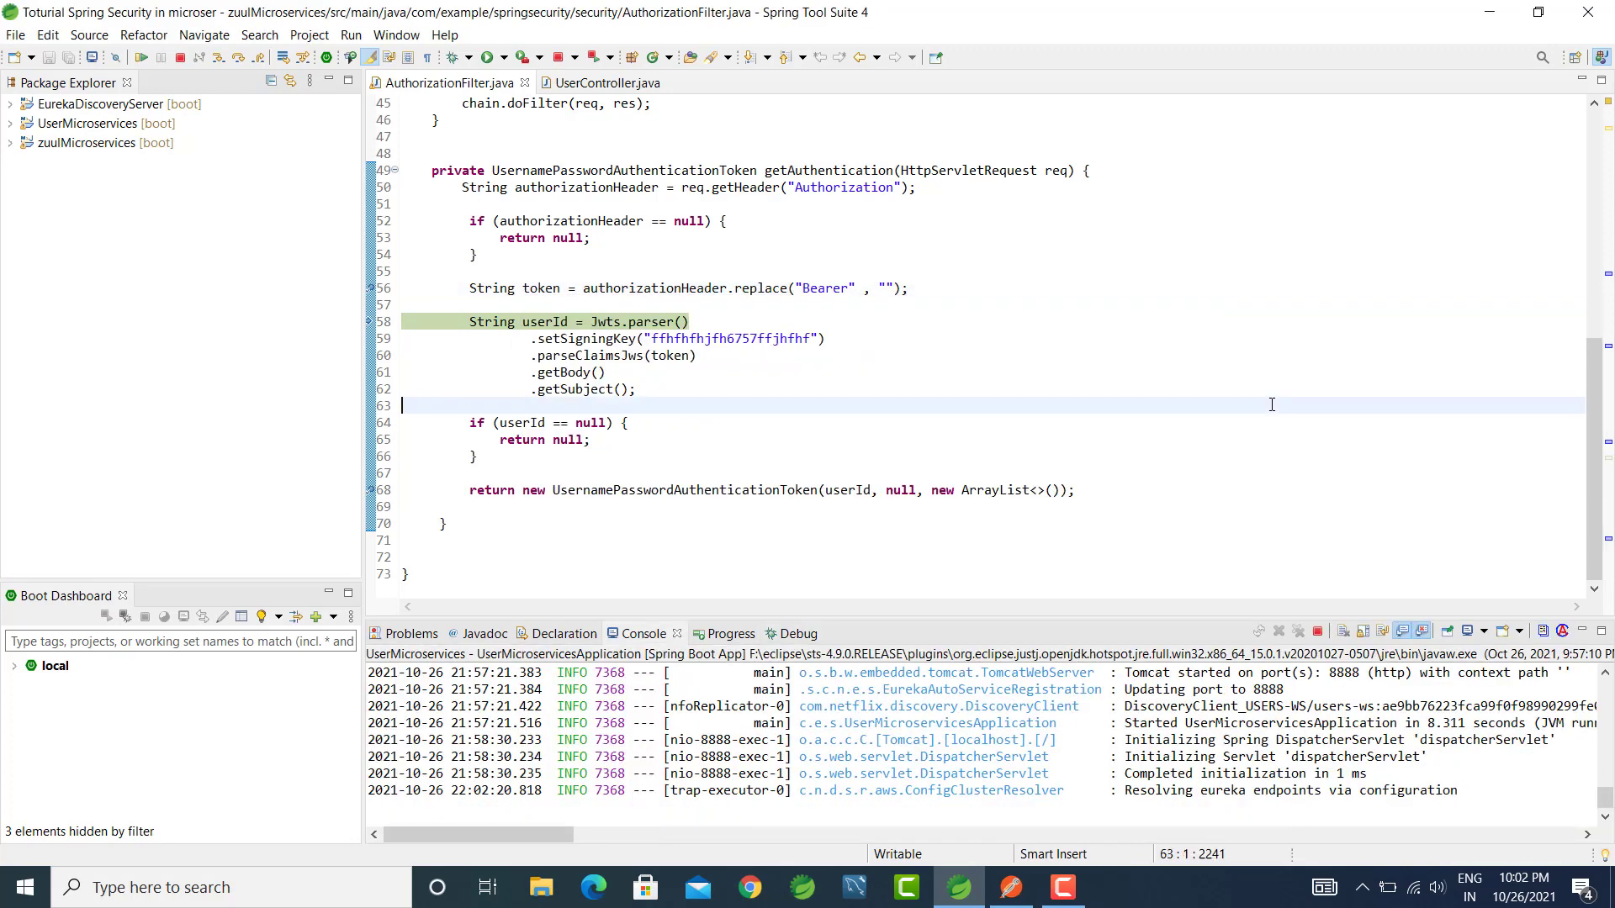
mouse_move(238, 57)
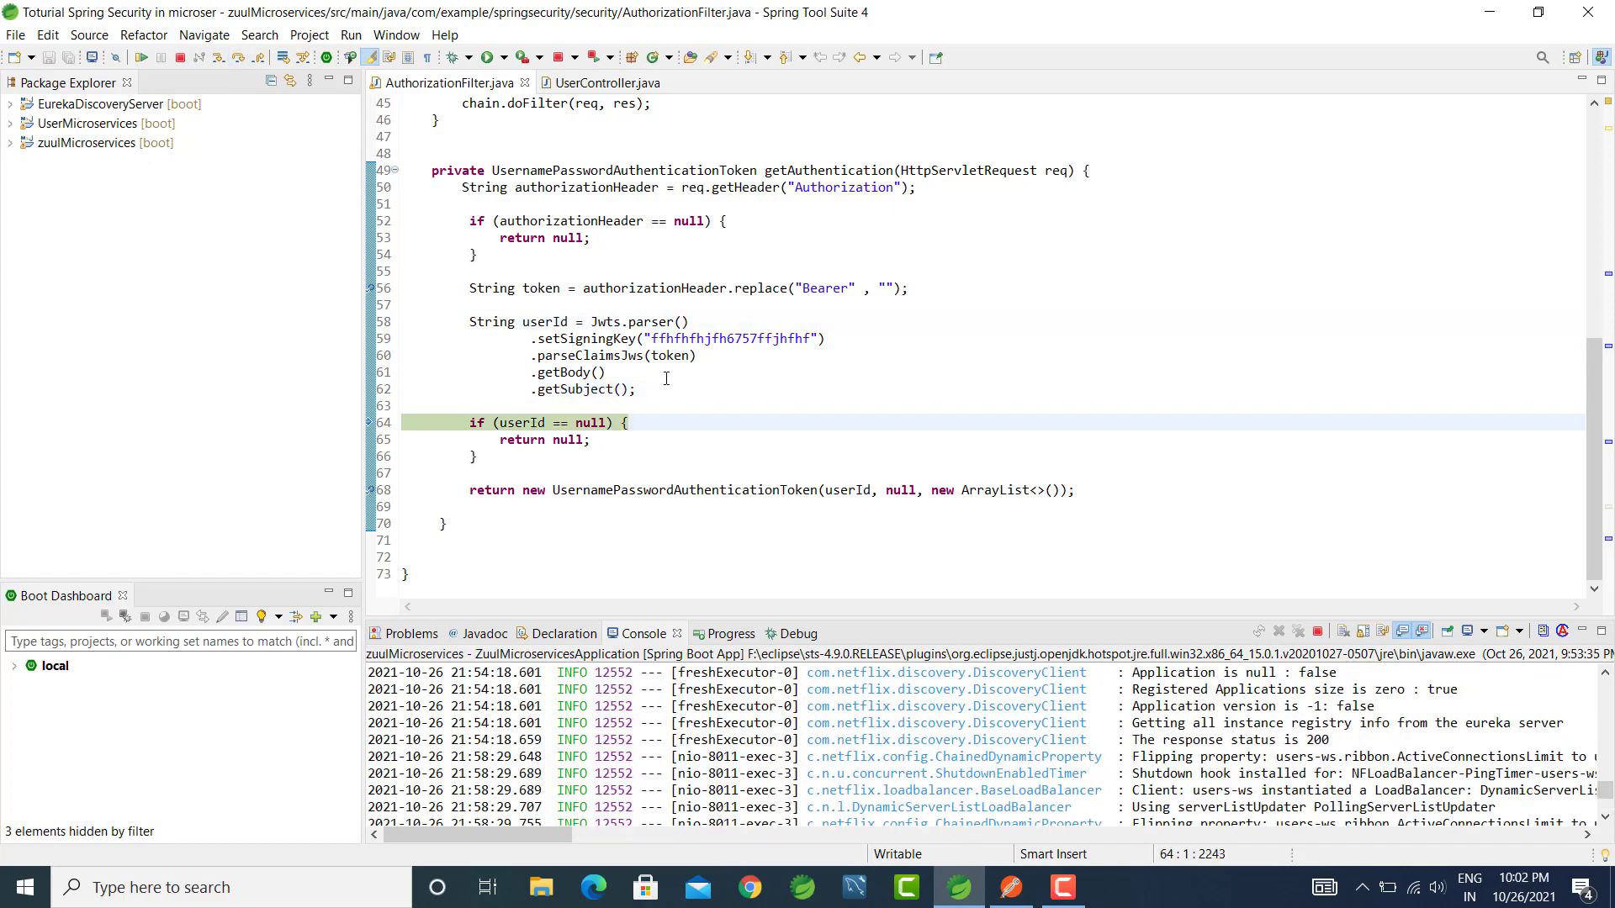
mouse_move(531, 322)
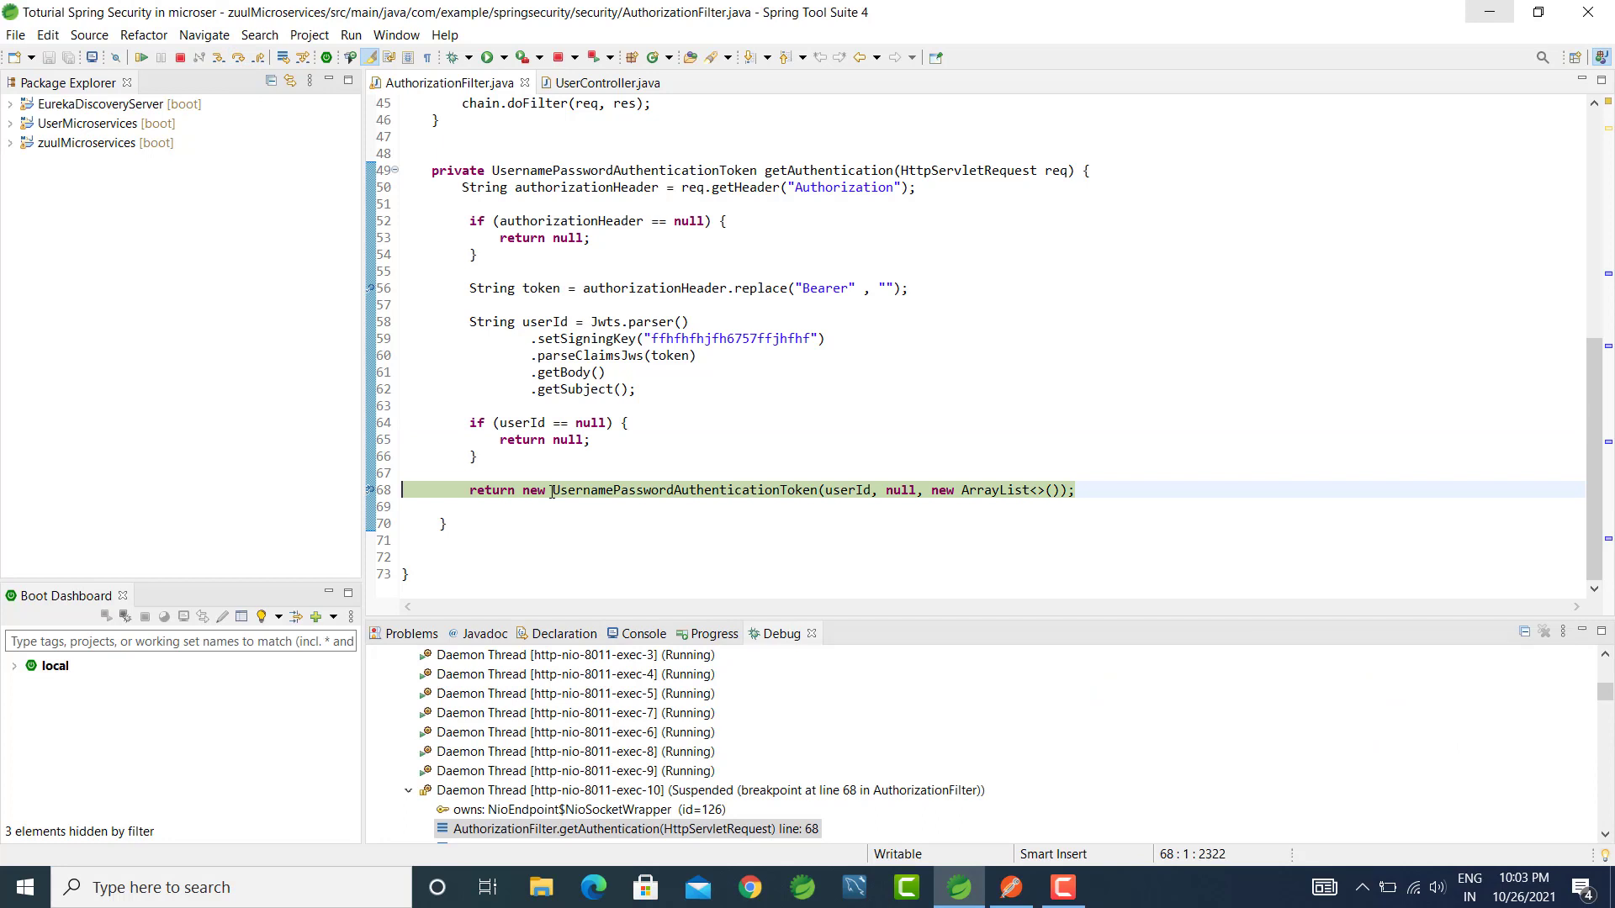
double_click(684, 490)
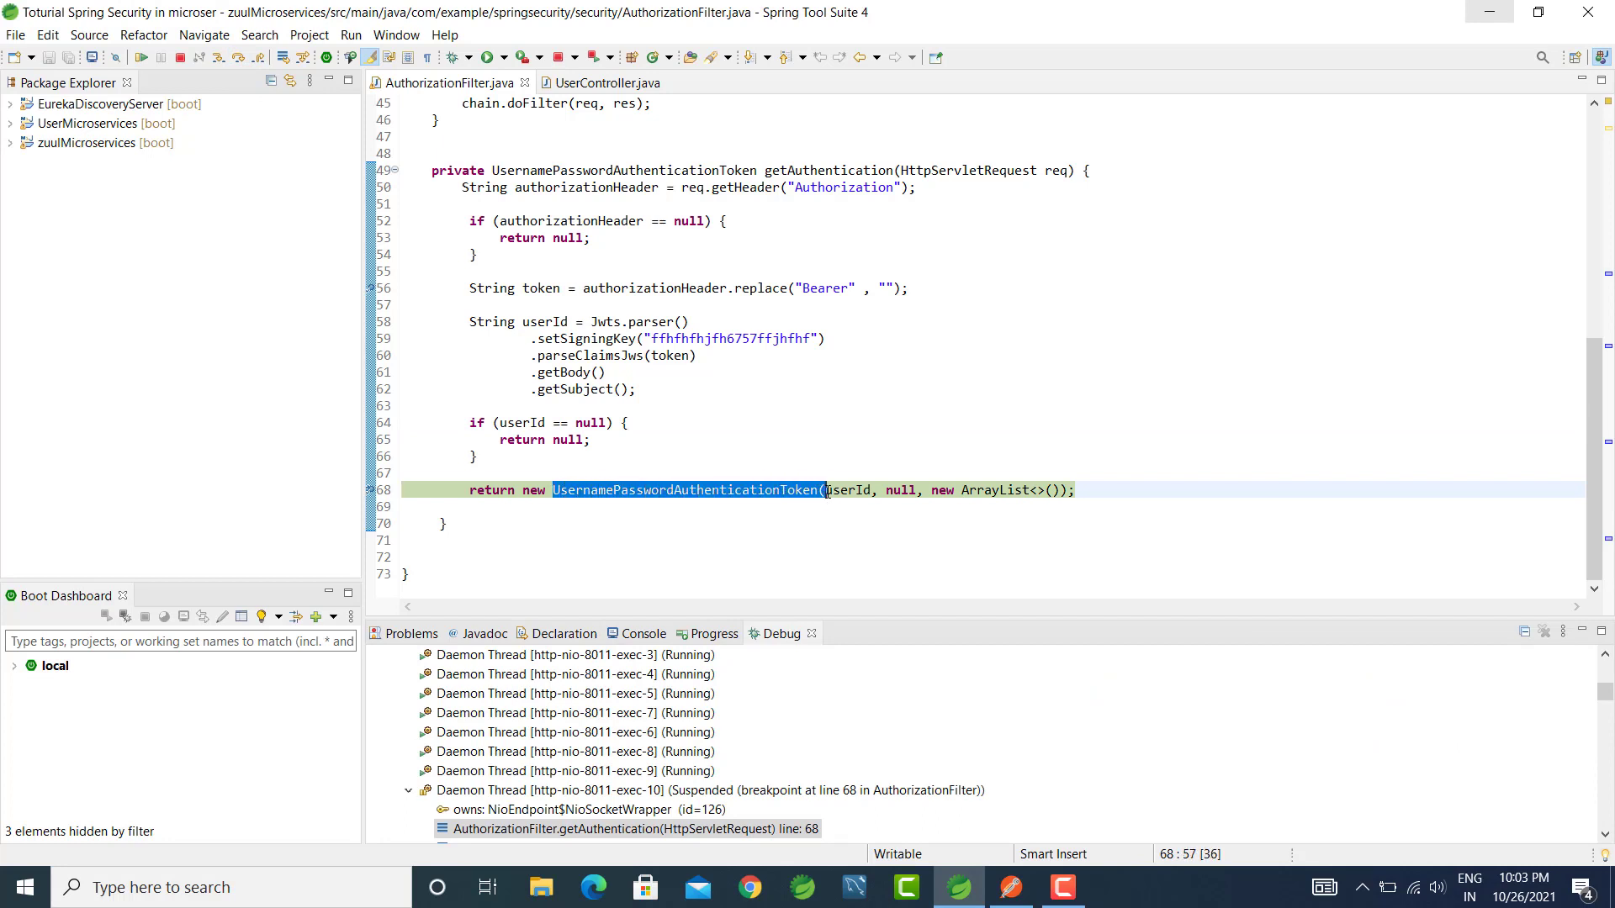
mouse_move(848, 490)
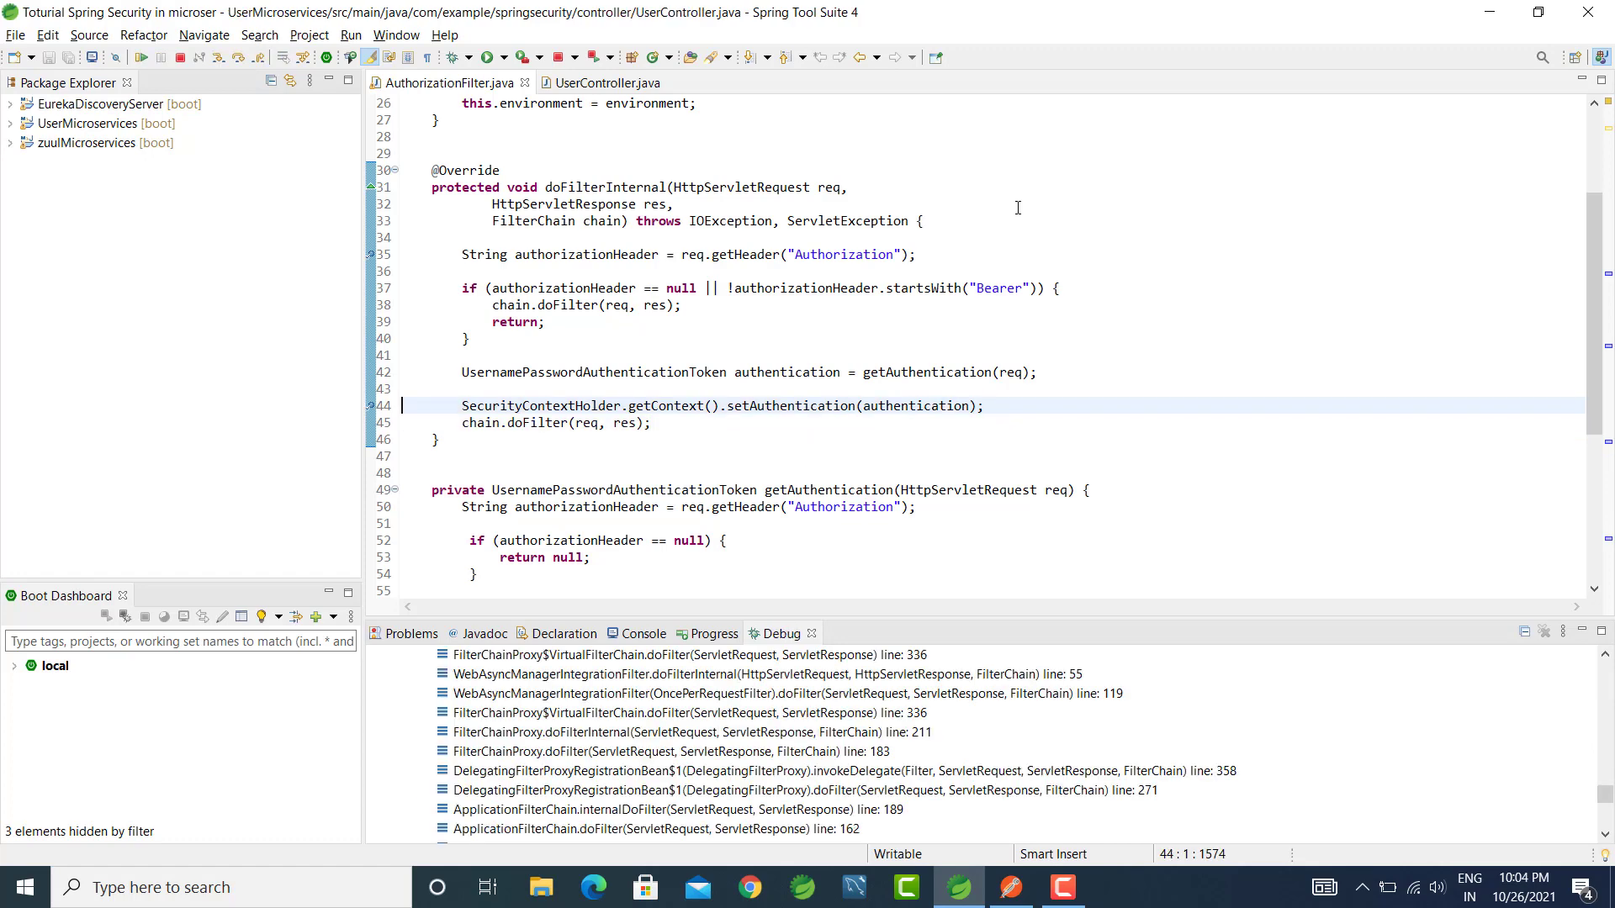
Resume execution so the debugger stops in UserController.status() at line 33.
left_click(603, 82)
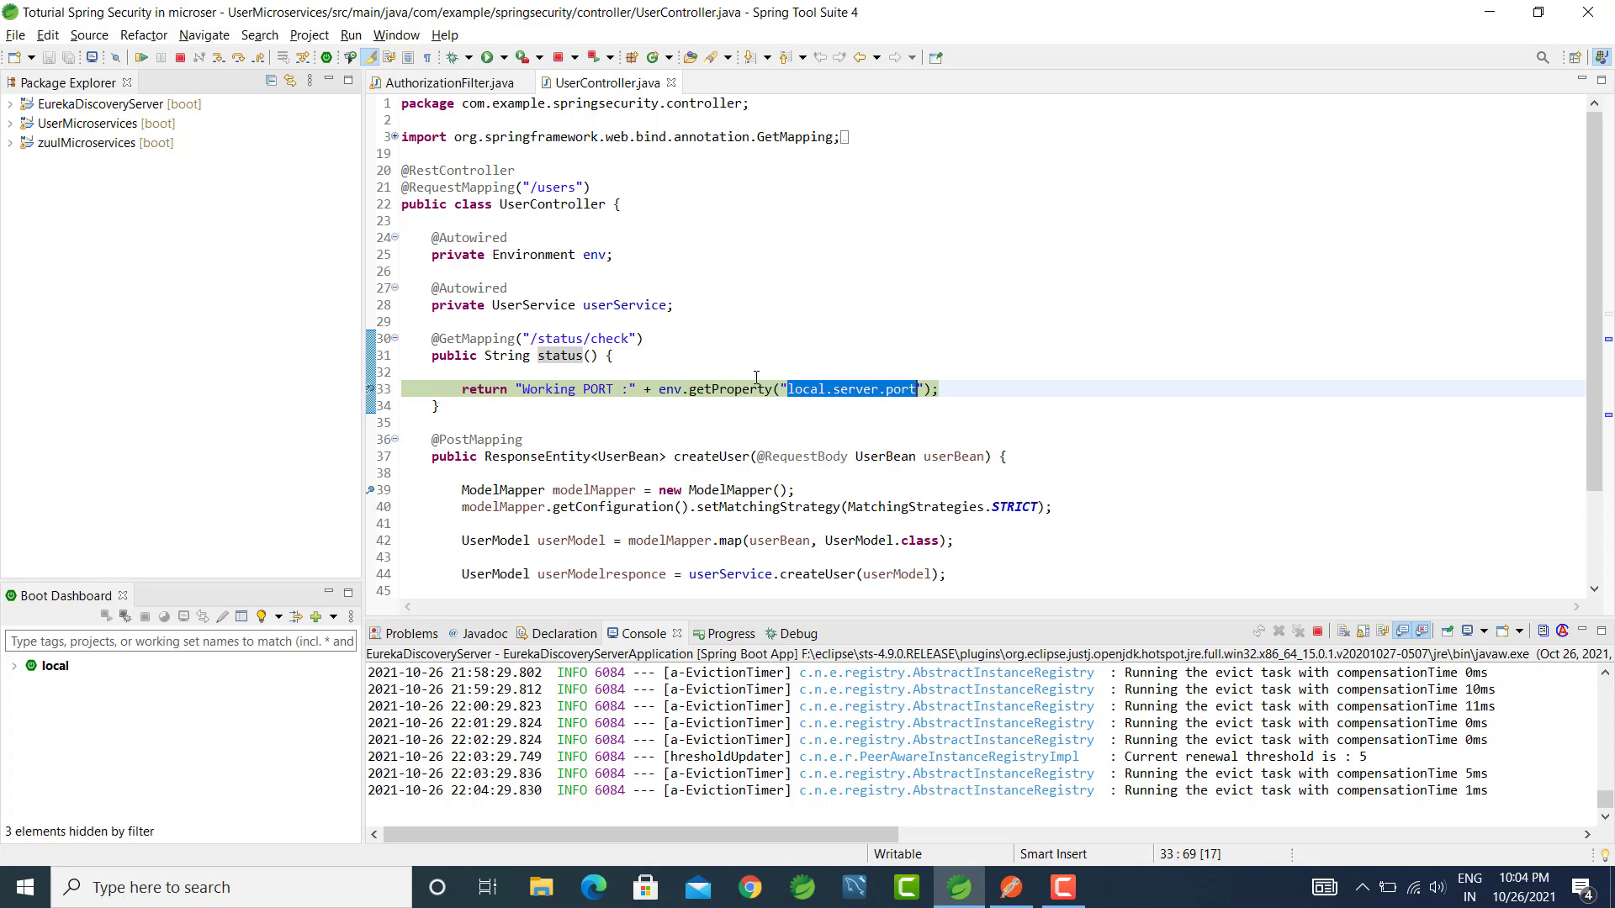
mouse_move(737, 465)
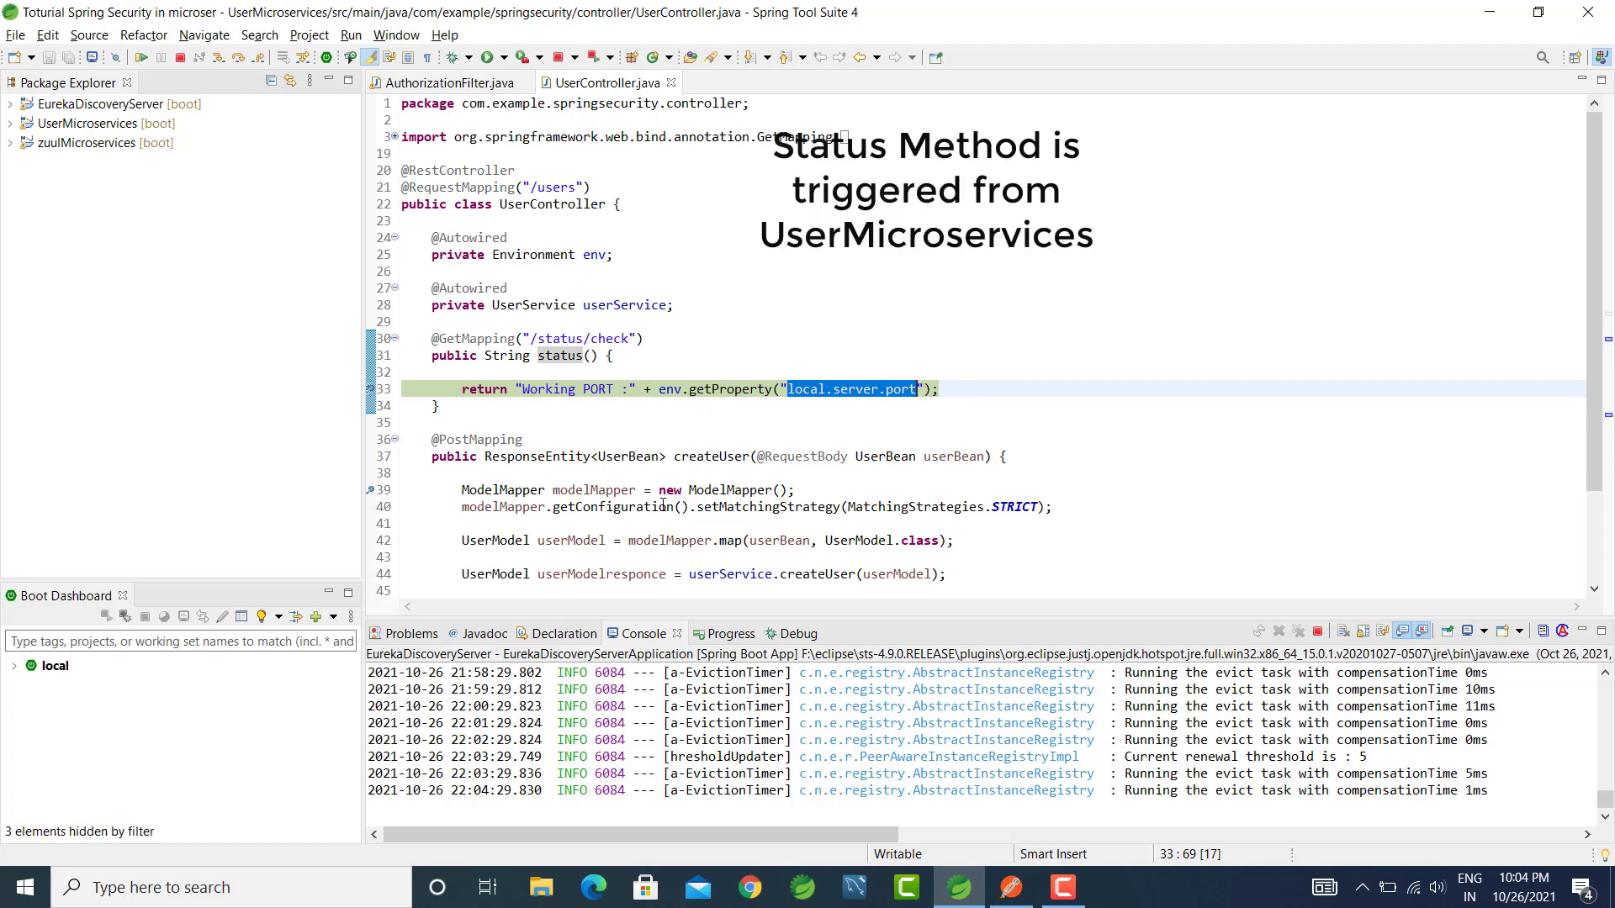
mouse_move(839, 902)
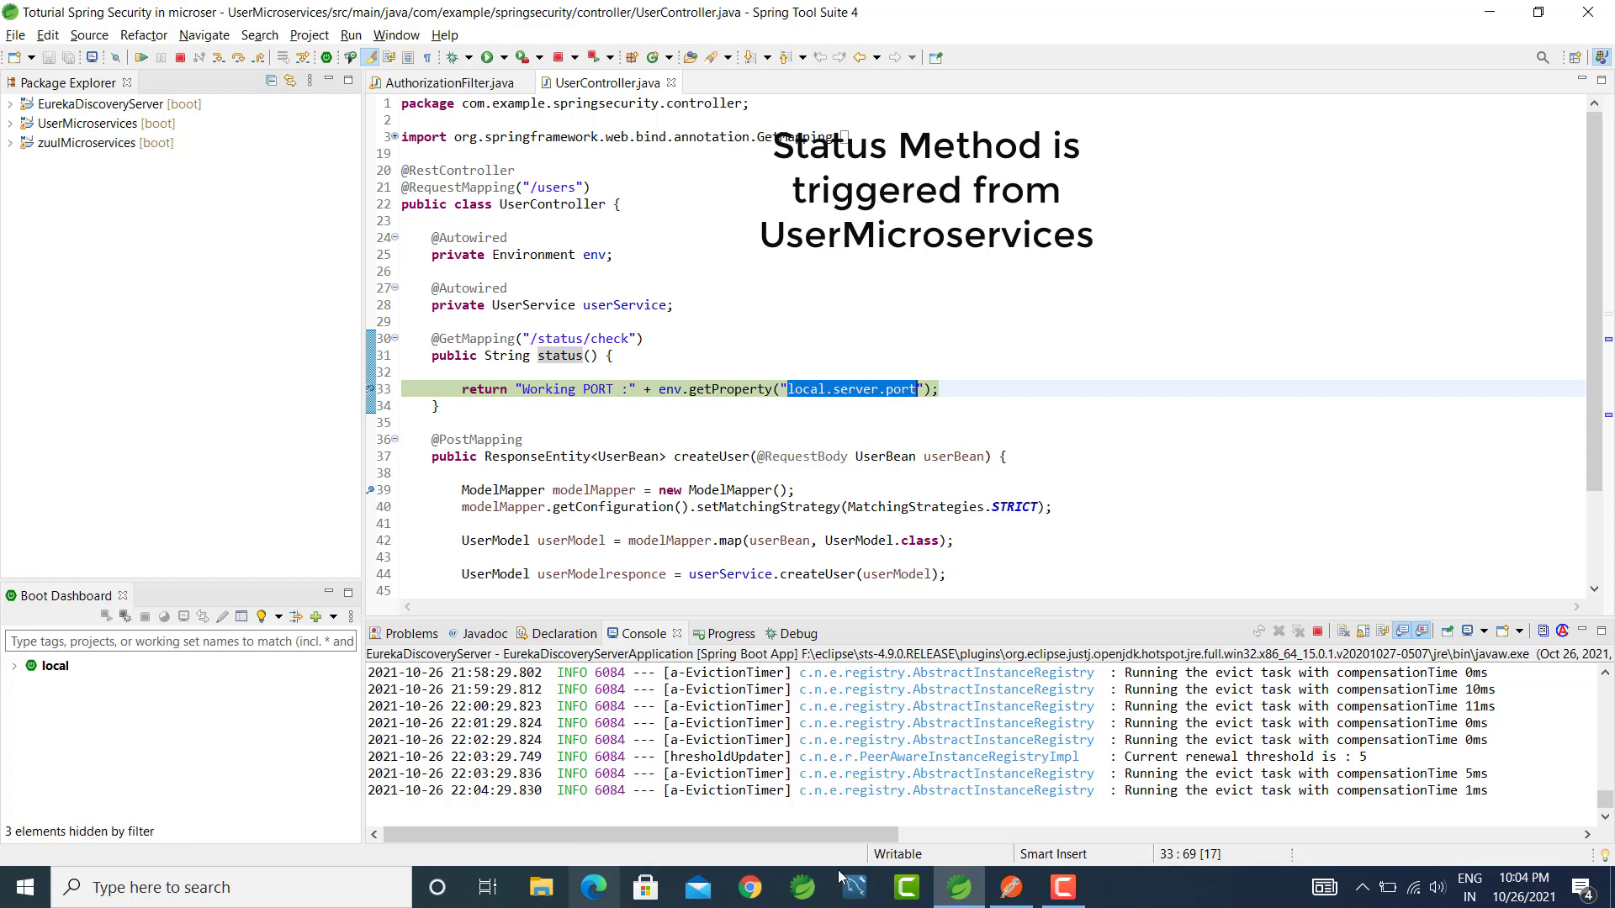